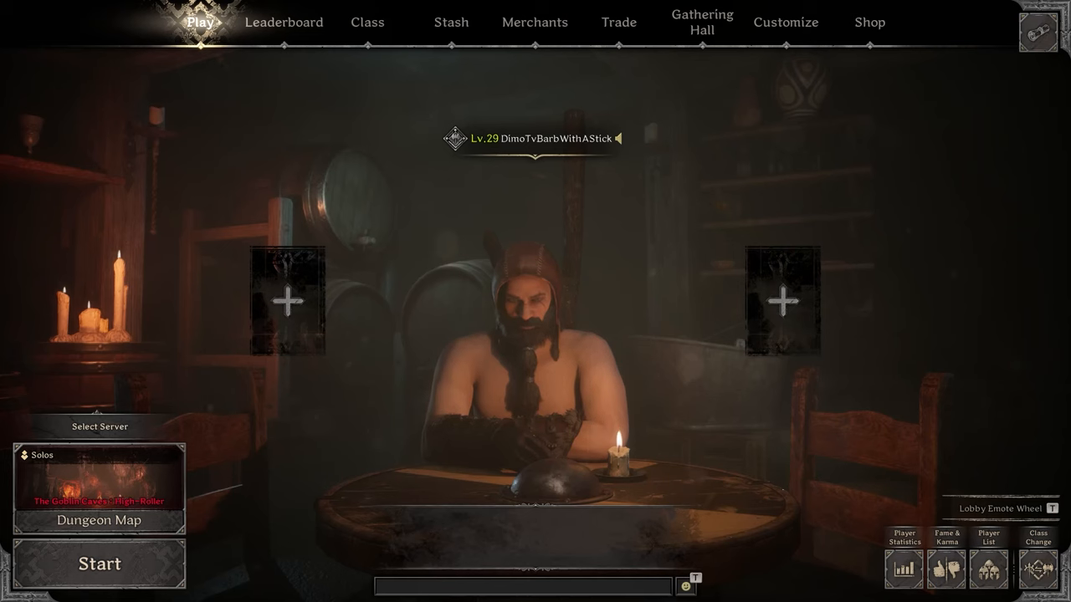
# Step: Leave the tavern lobby and switch to the Barbarian class training screen
pyautogui.click(367, 22)
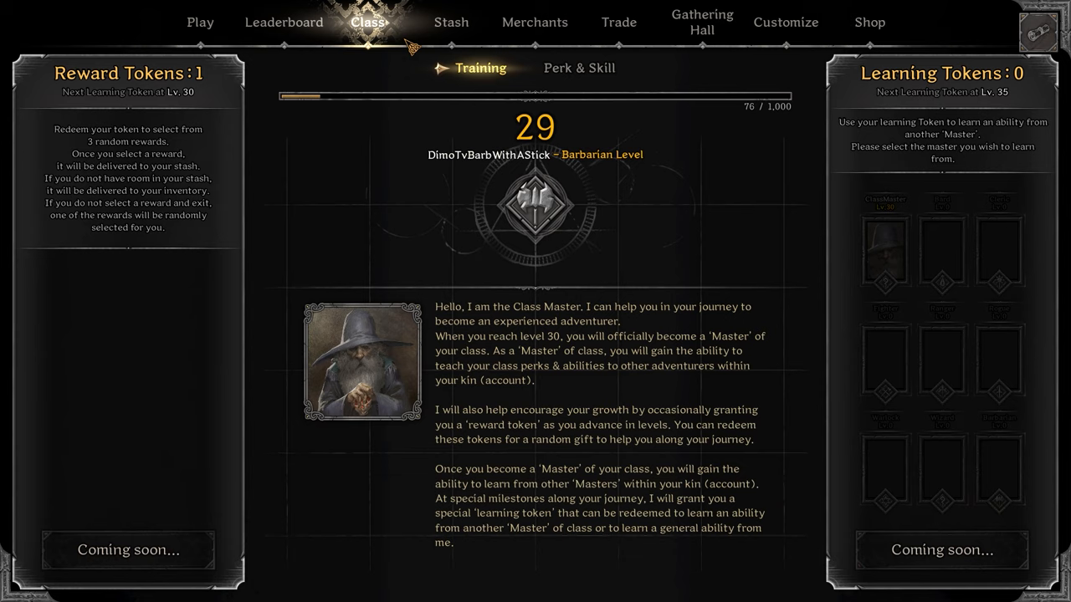
pyautogui.click(451, 22)
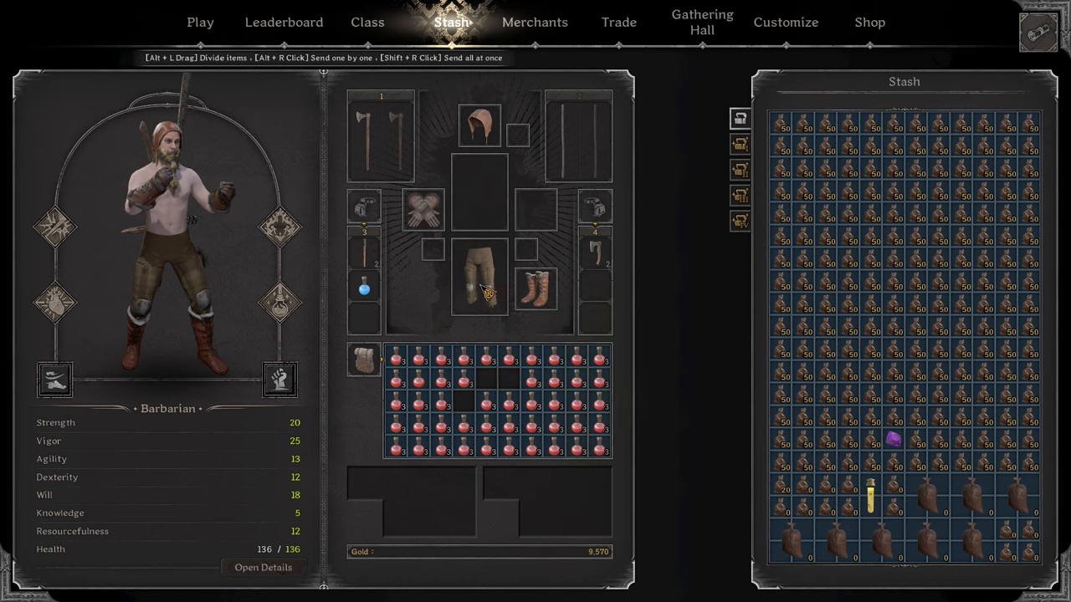
pyautogui.moveTo(468, 230)
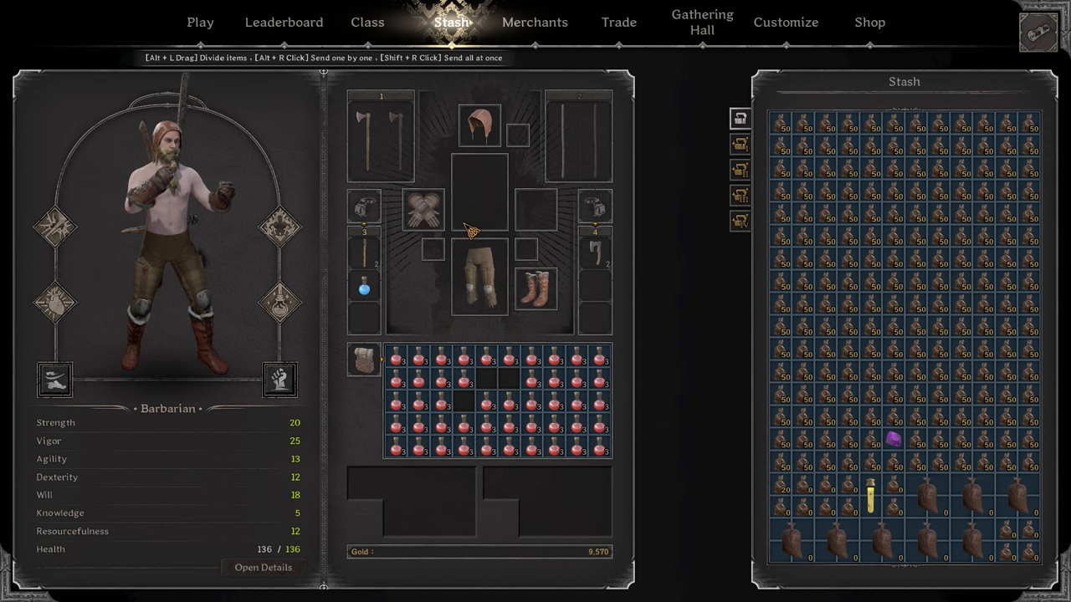
pyautogui.moveTo(480, 276)
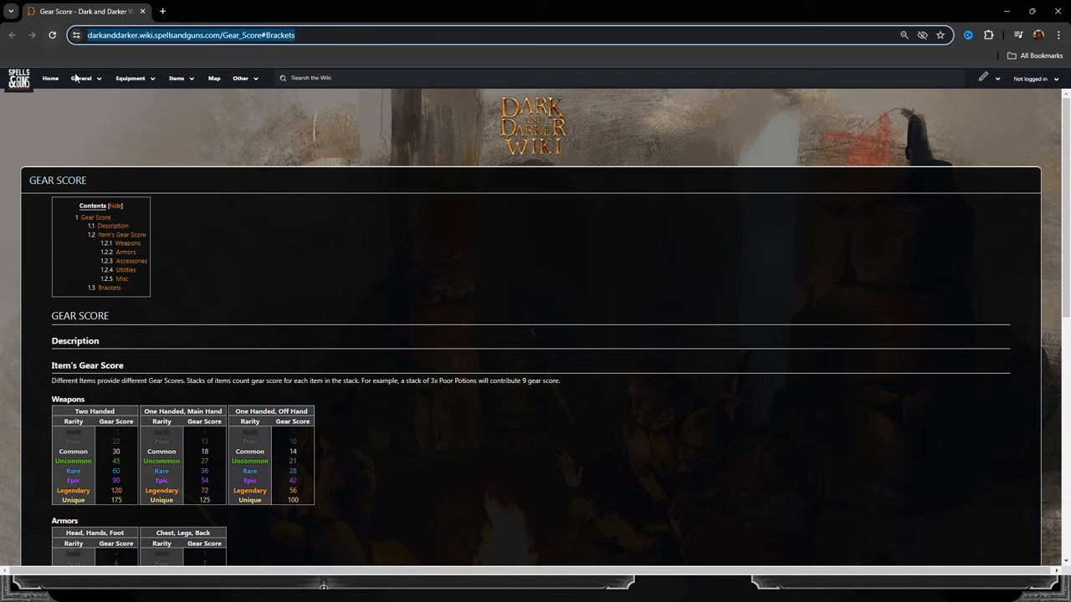
# Step: Scroll past the Weapons and Armors gear-score tables to the Accessories and Utilities tables
pyautogui.scroll(-3)
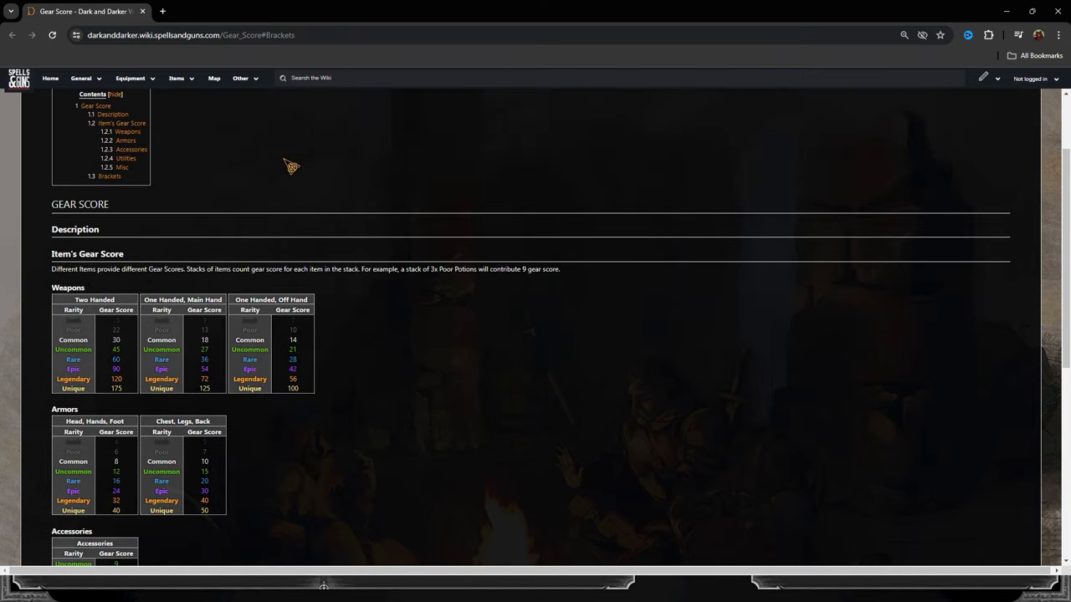
pyautogui.scroll(-3)
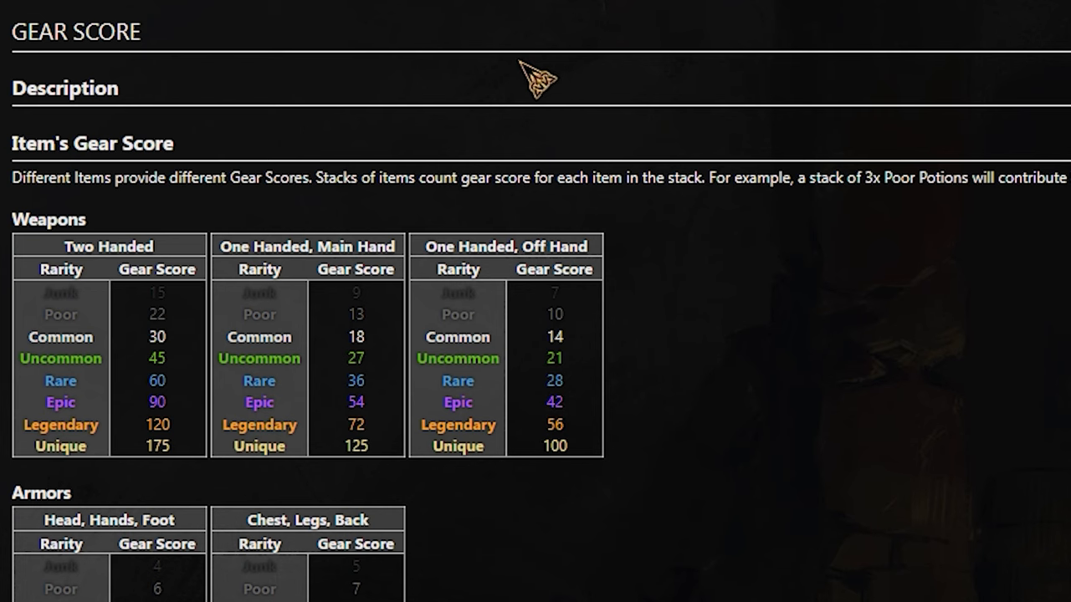
pyautogui.scroll(-3)
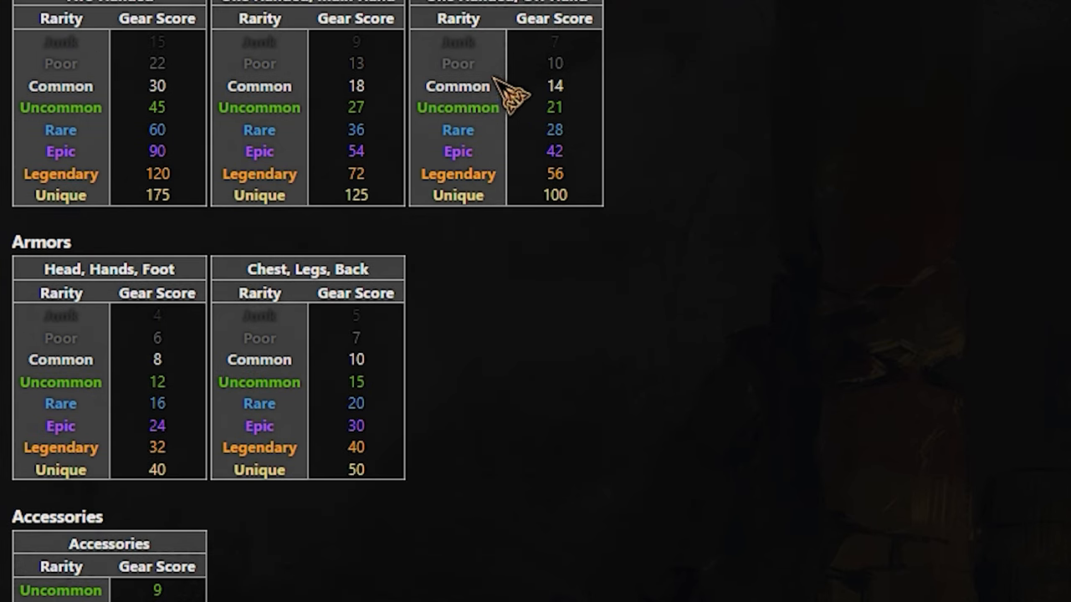
pyautogui.moveTo(594, 243)
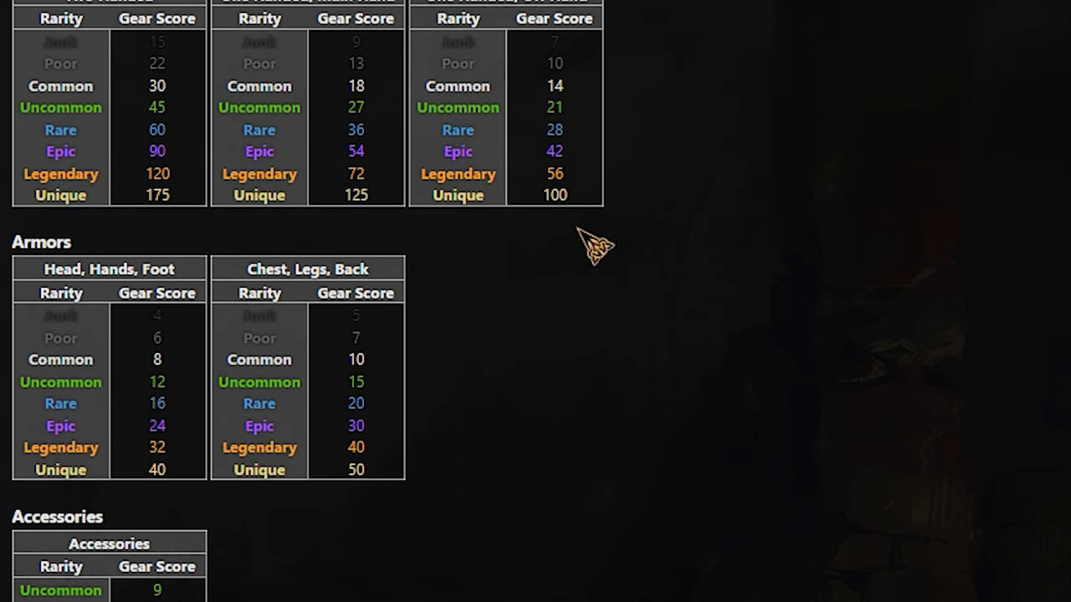
pyautogui.scroll(-3)
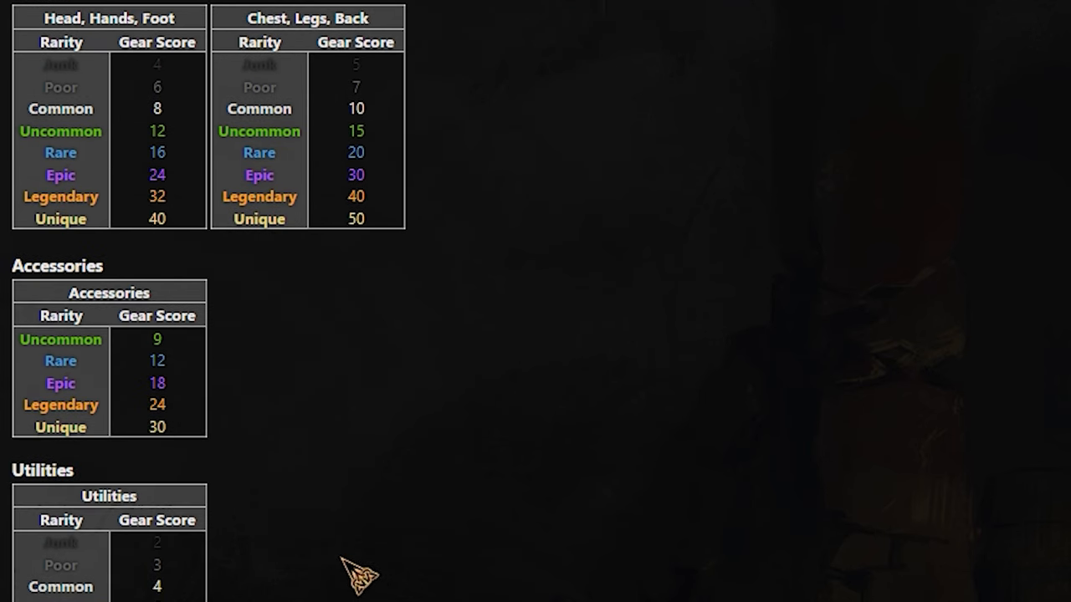
pyautogui.scroll(-3)
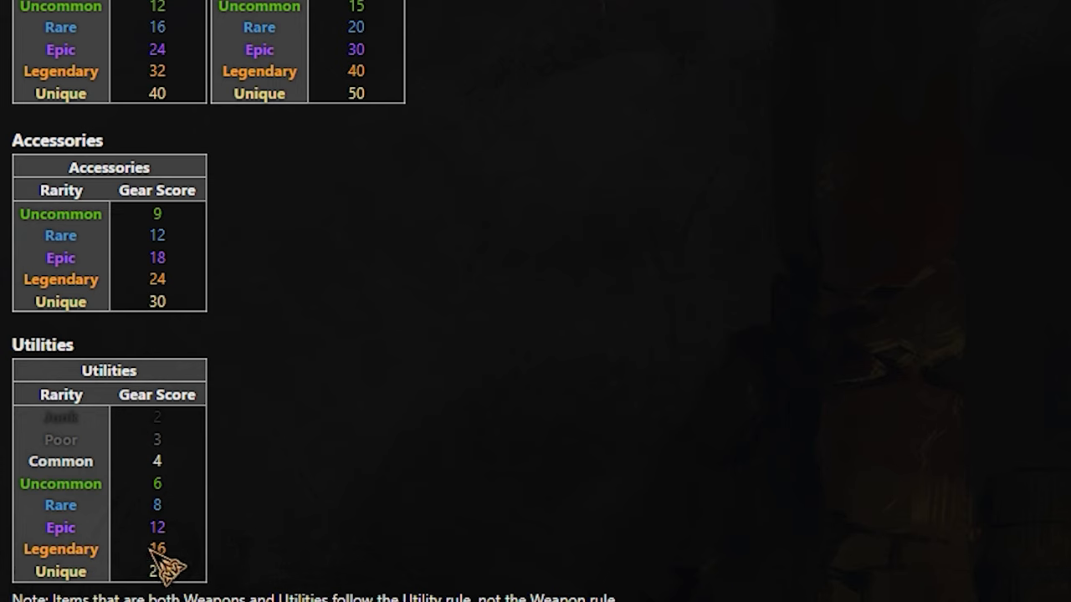
pyautogui.moveTo(302, 577)
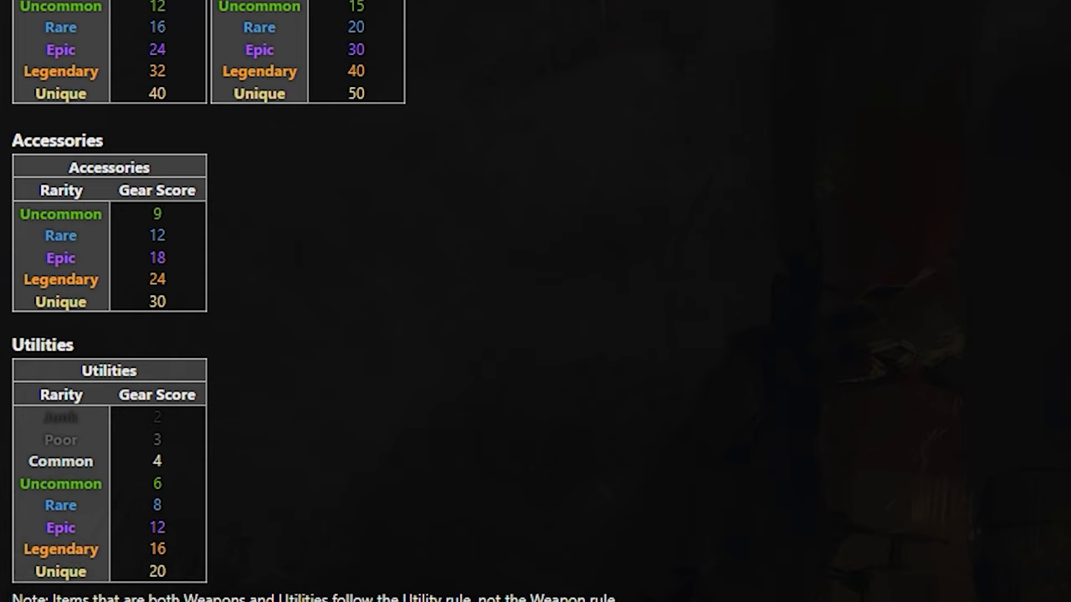
pyautogui.scroll(-3)
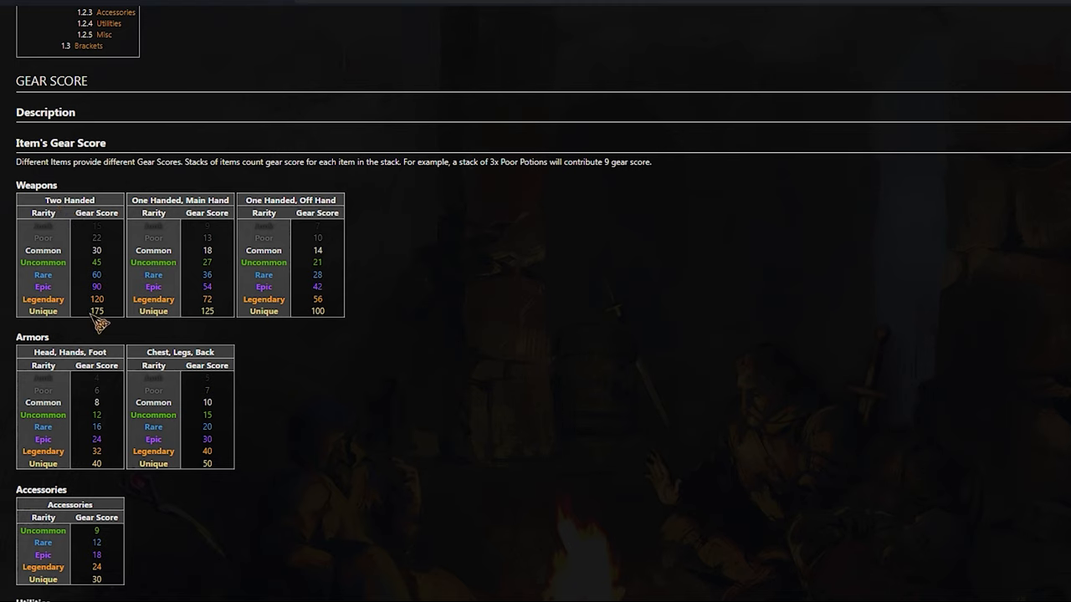
pyautogui.moveTo(88, 234)
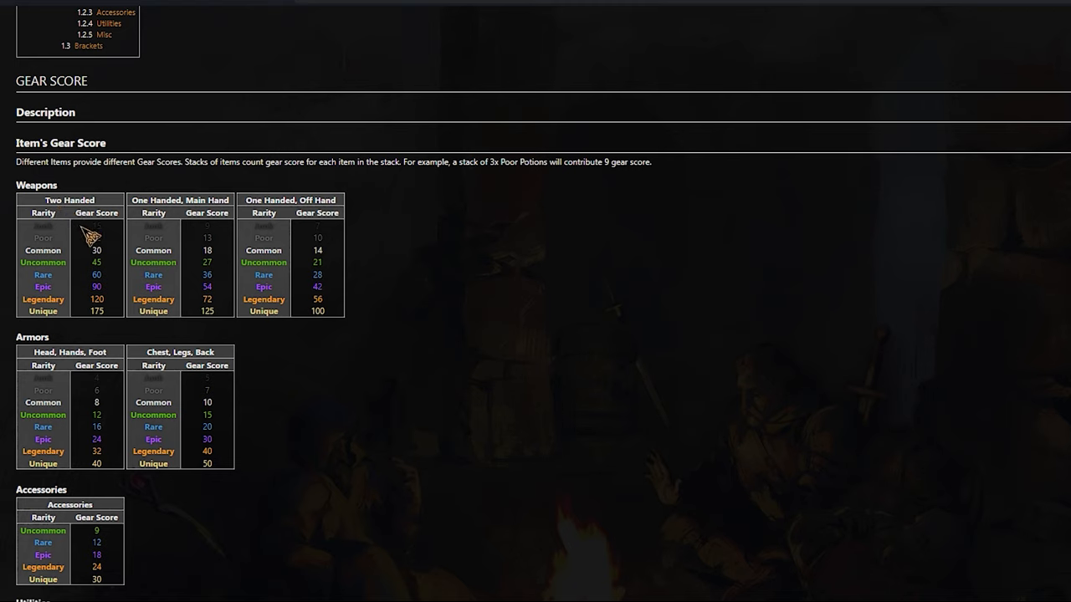
pyautogui.moveTo(399, 258)
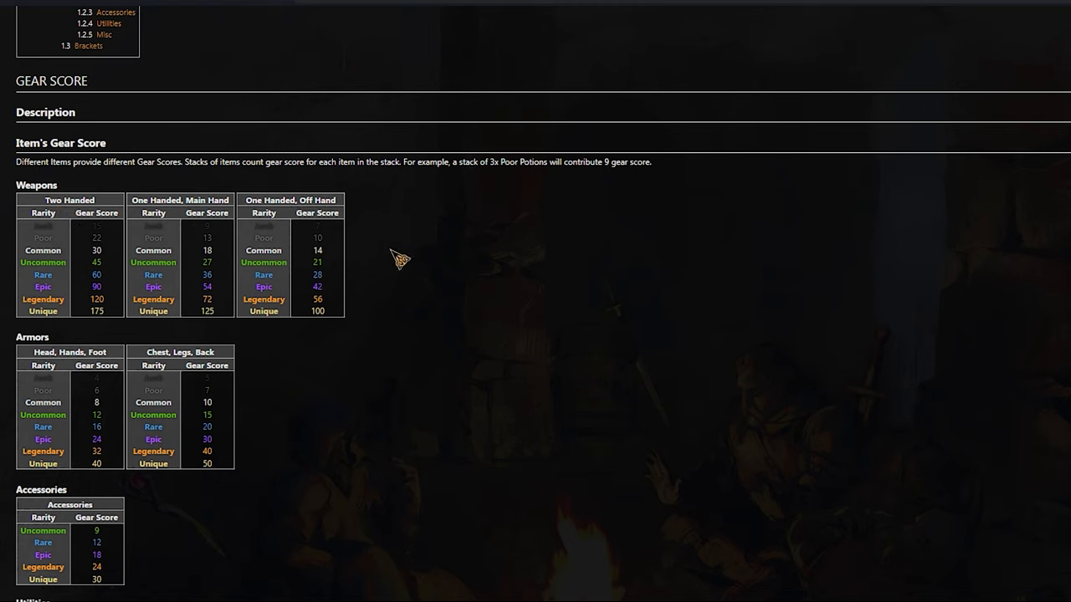
pyautogui.moveTo(134, 284)
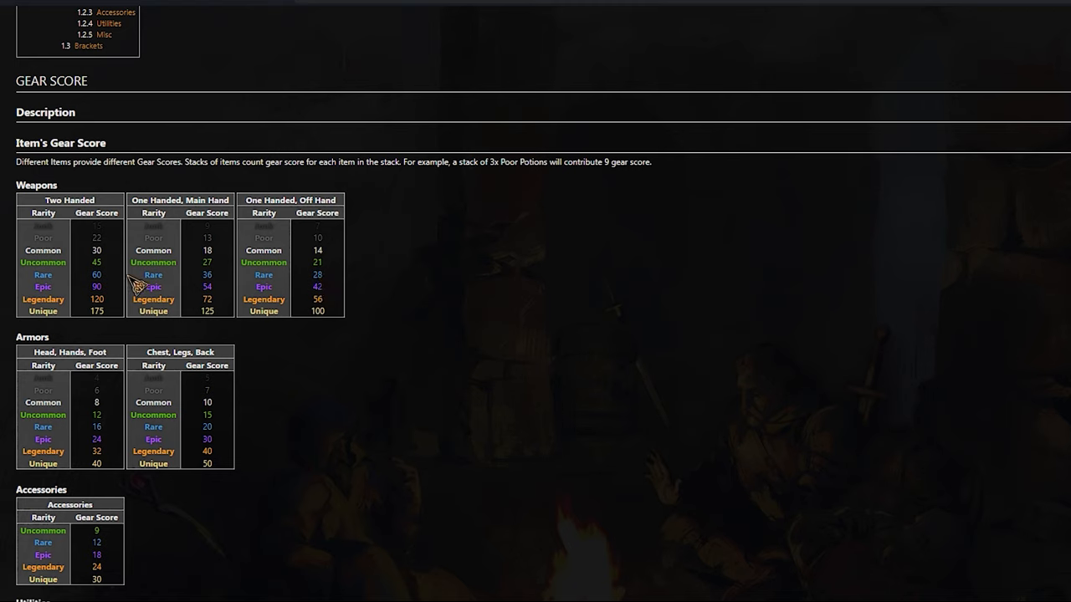
pyautogui.moveTo(123, 297)
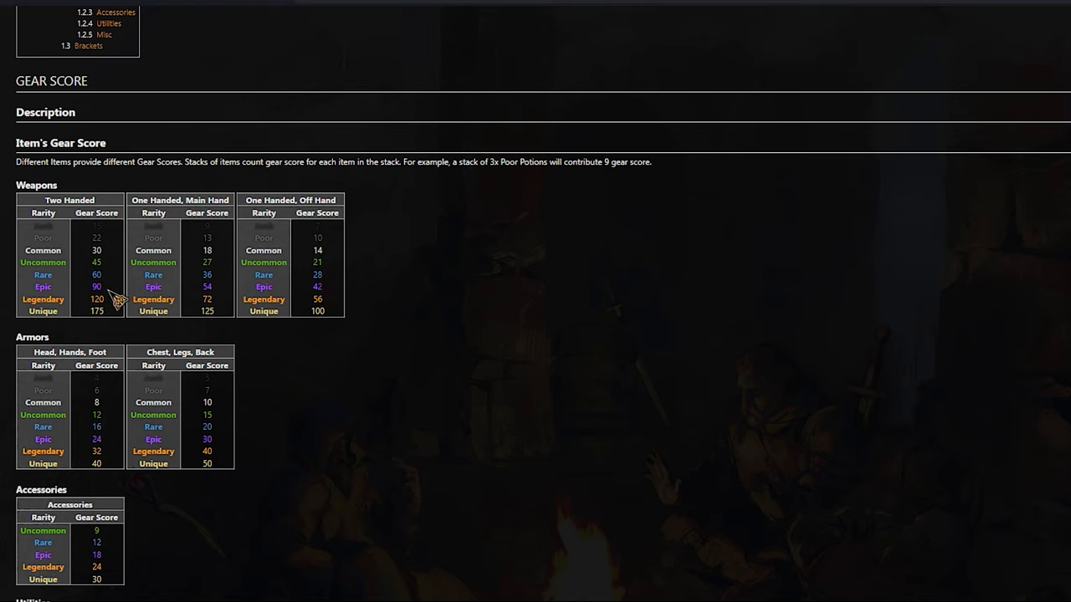
pyautogui.moveTo(101, 406)
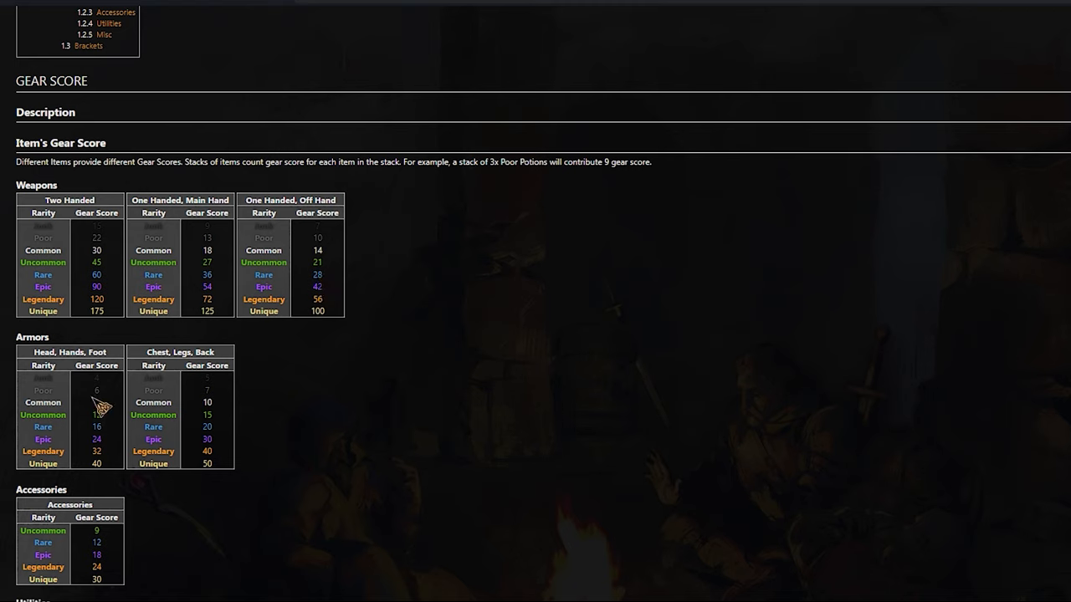
pyautogui.moveTo(124, 425)
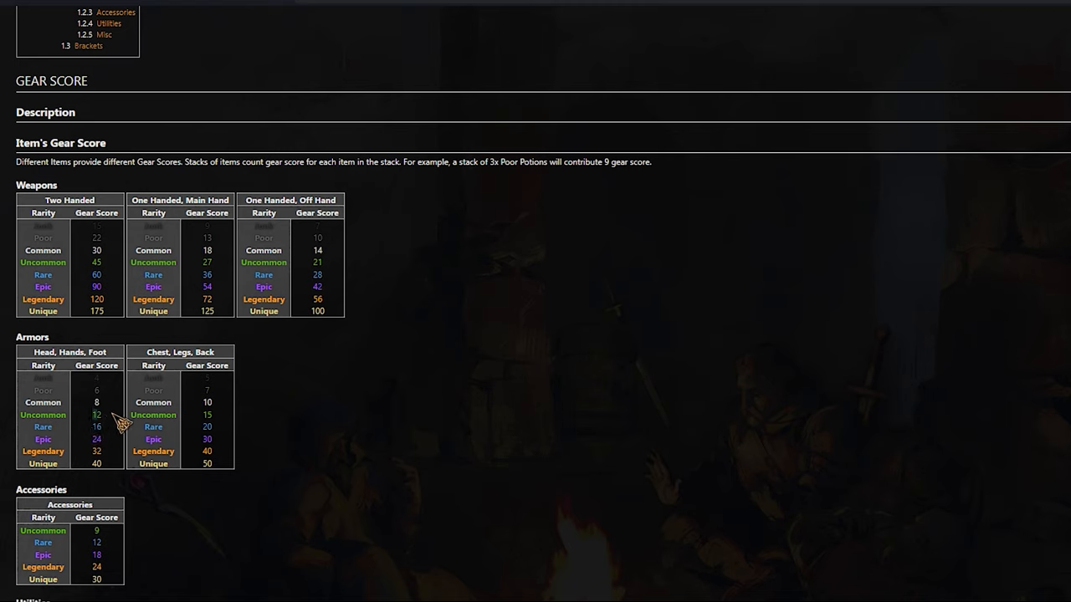
pyautogui.moveTo(129, 427)
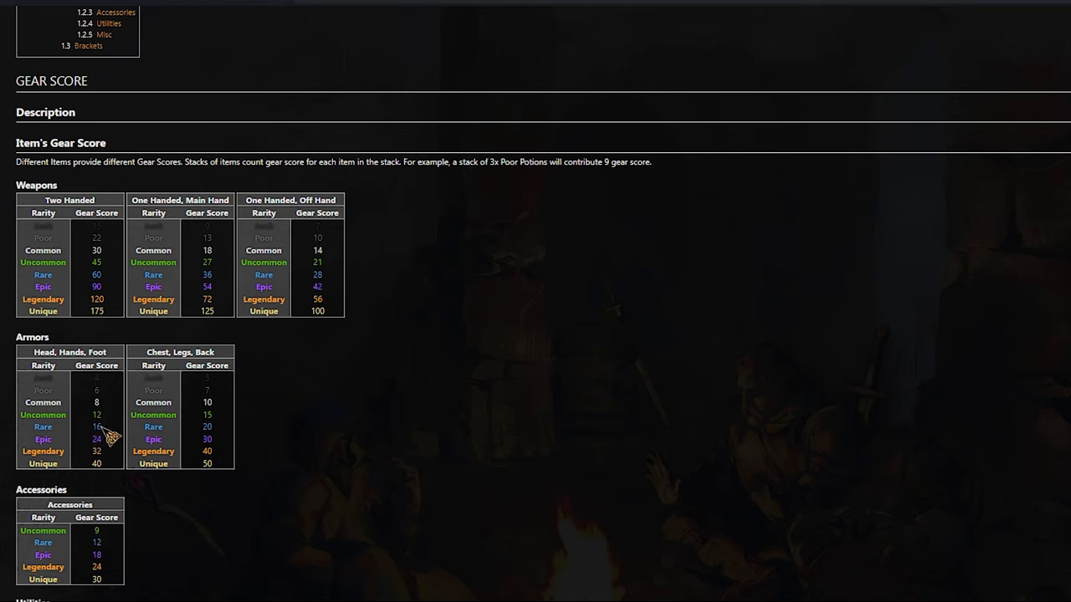
pyautogui.moveTo(213, 461)
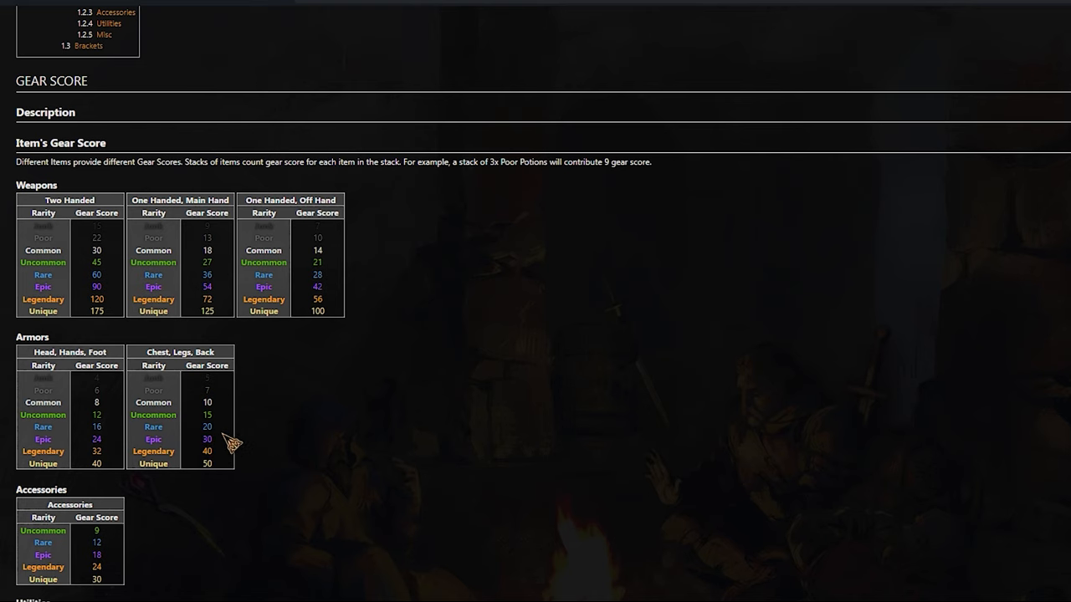
pyautogui.scroll(-3)
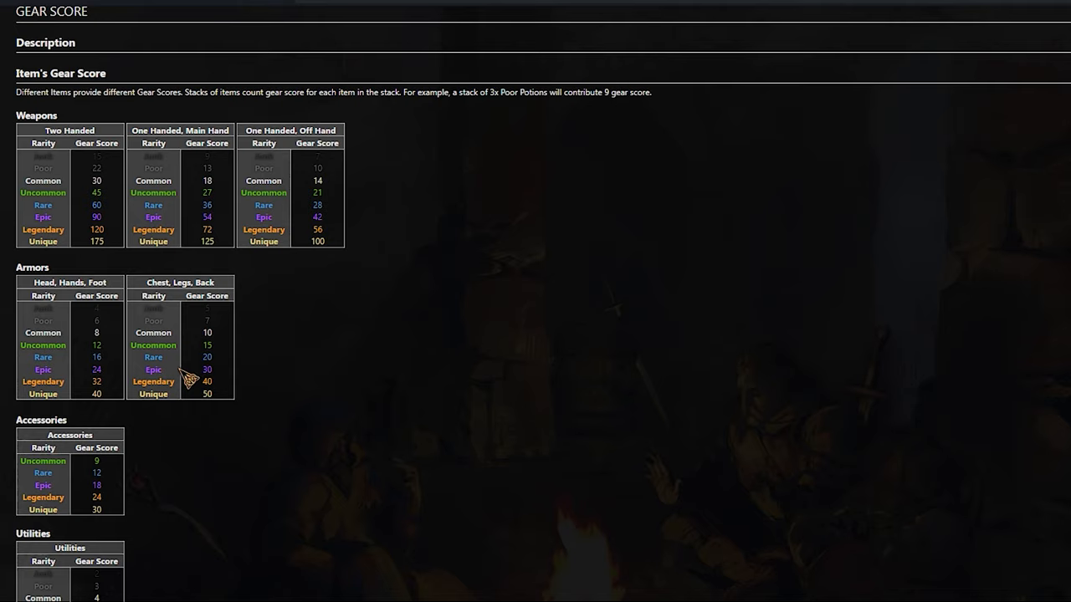
pyautogui.moveTo(195, 370)
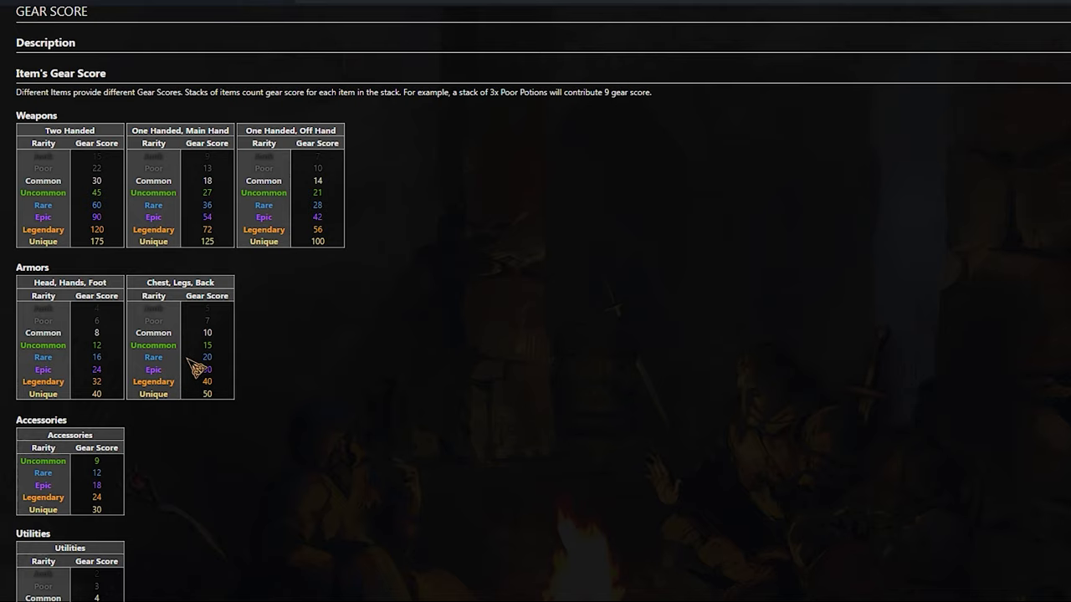
pyautogui.scroll(-3)
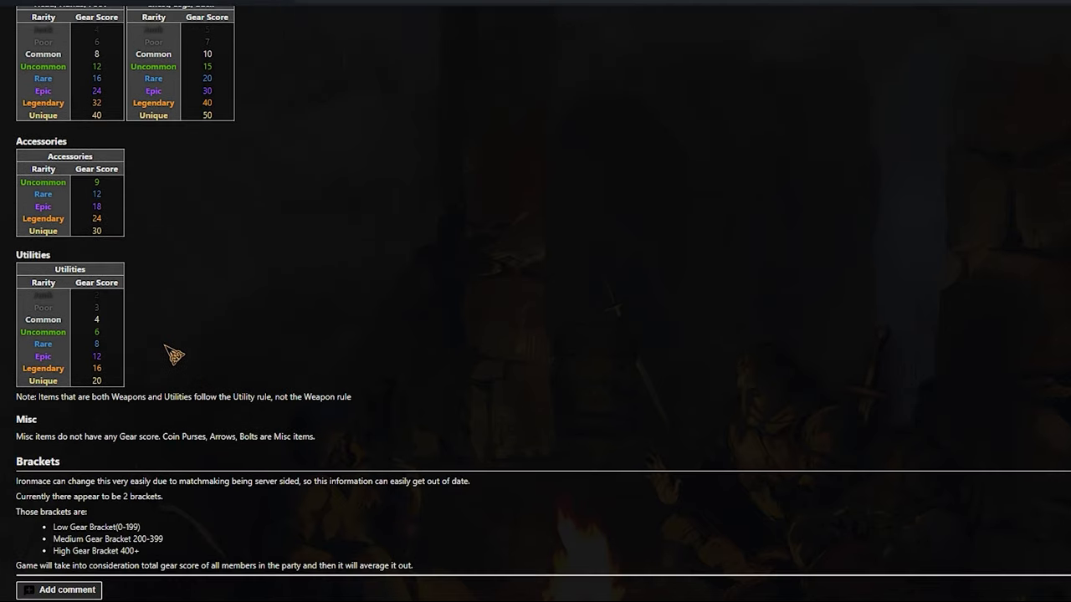
pyautogui.moveTo(65, 550)
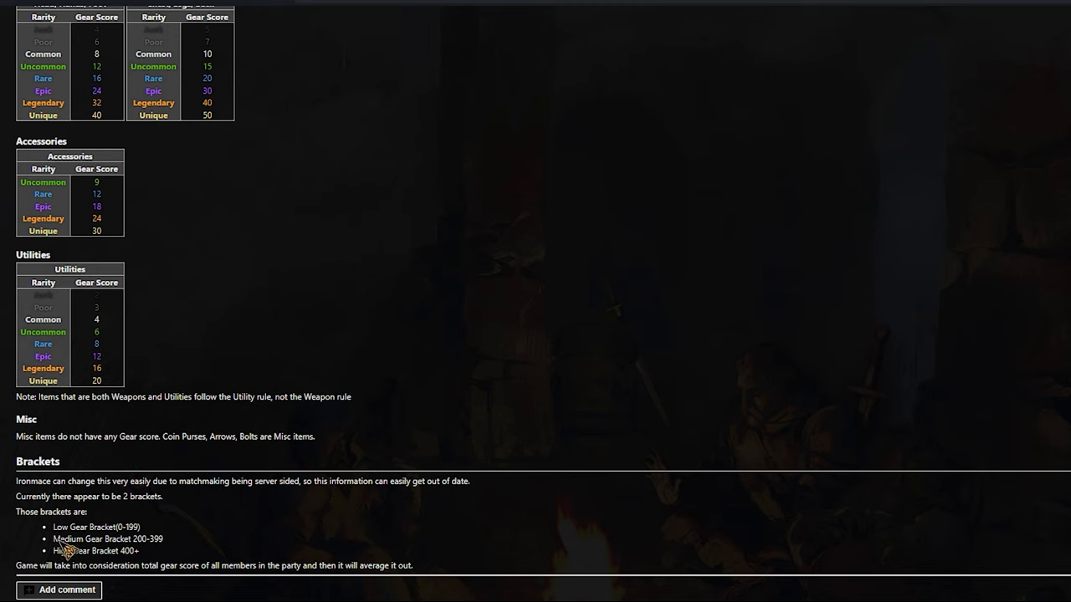
pyautogui.moveTo(172, 544)
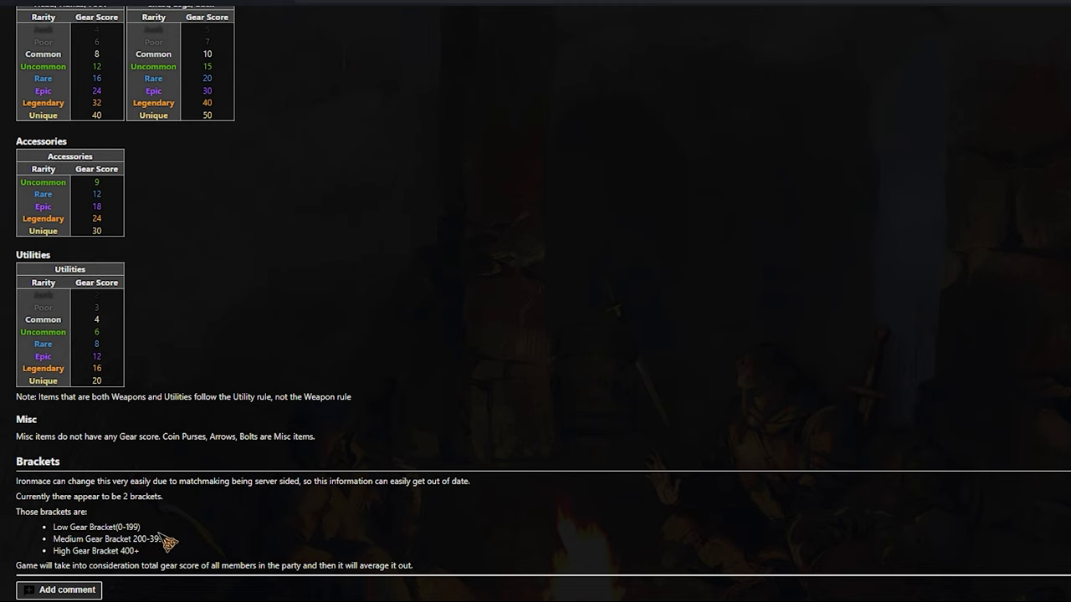
pyautogui.moveTo(194, 539)
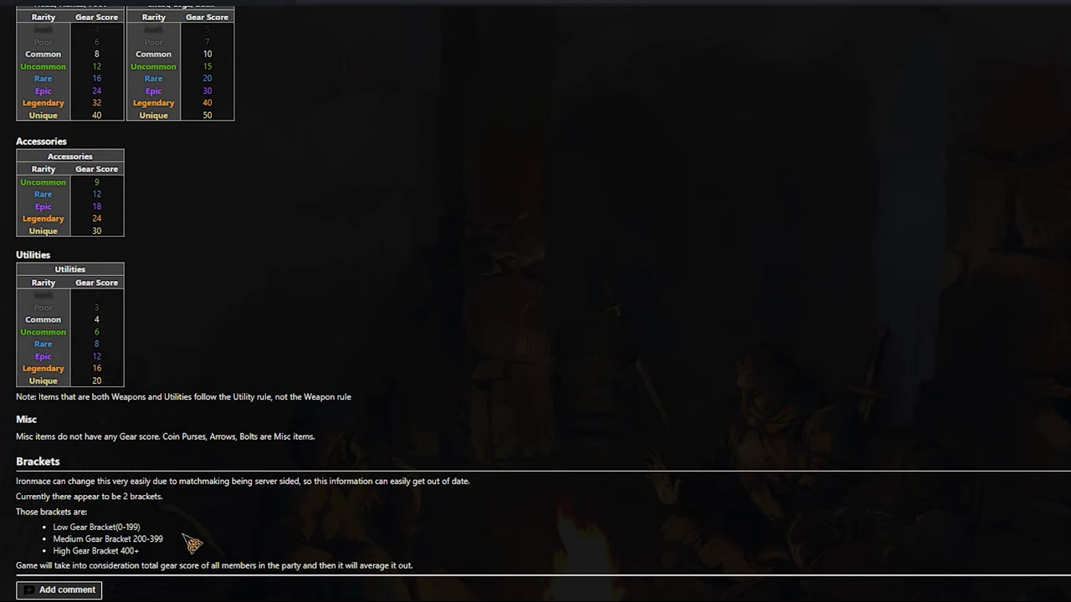
pyautogui.moveTo(311, 530)
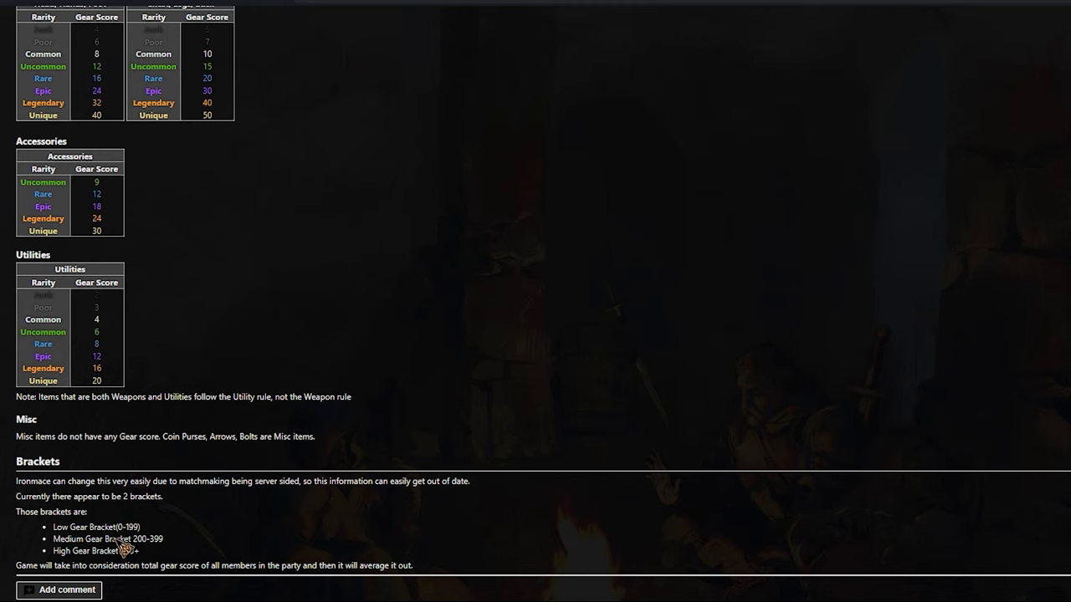
pyautogui.moveTo(198, 428)
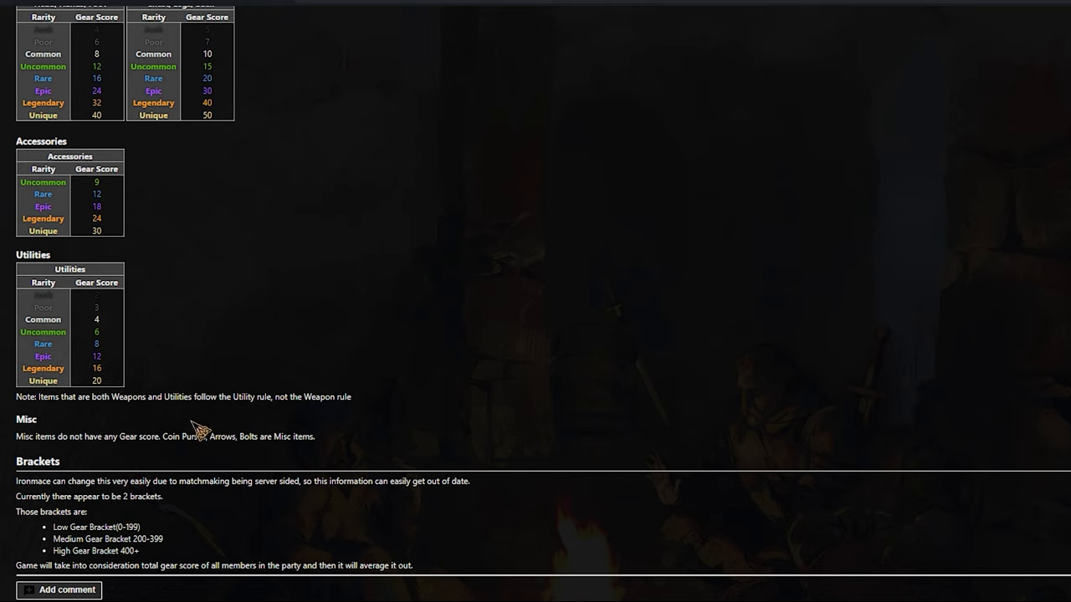
pyautogui.moveTo(188, 447)
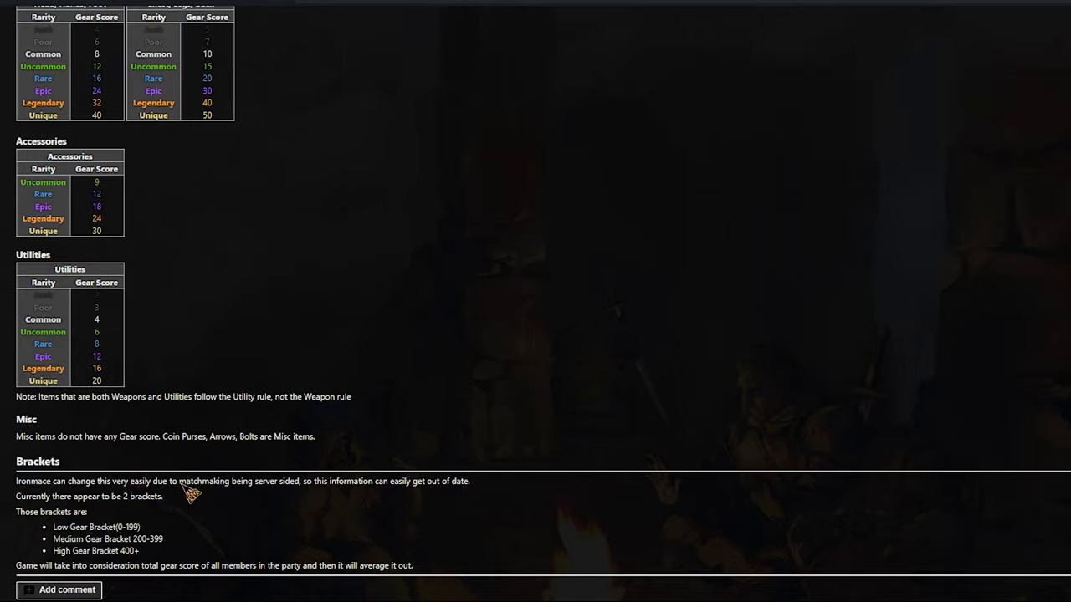
pyautogui.moveTo(211, 440)
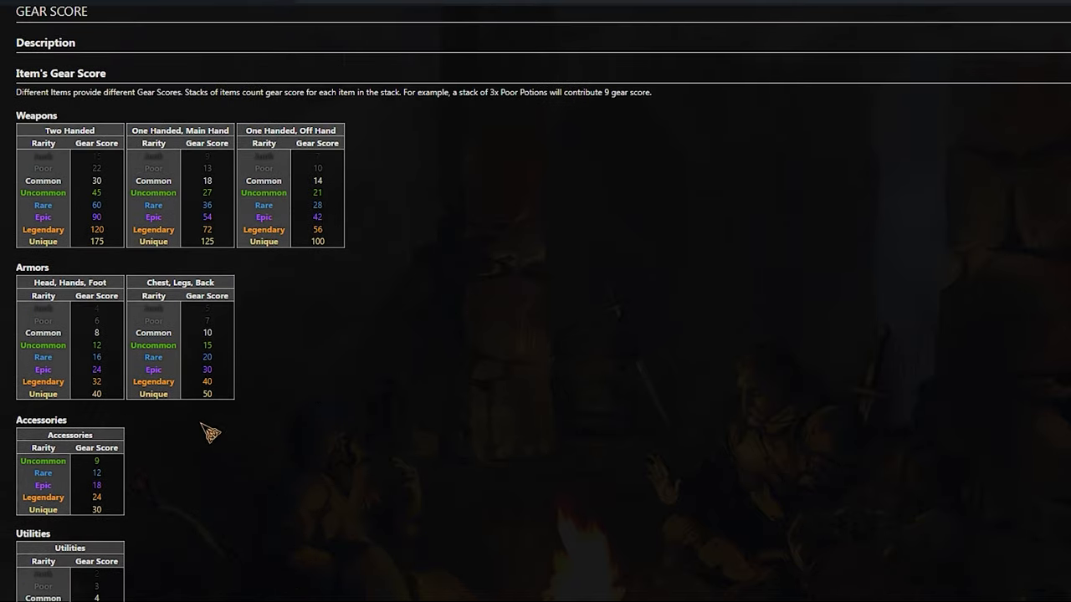
pyautogui.scroll(-3)
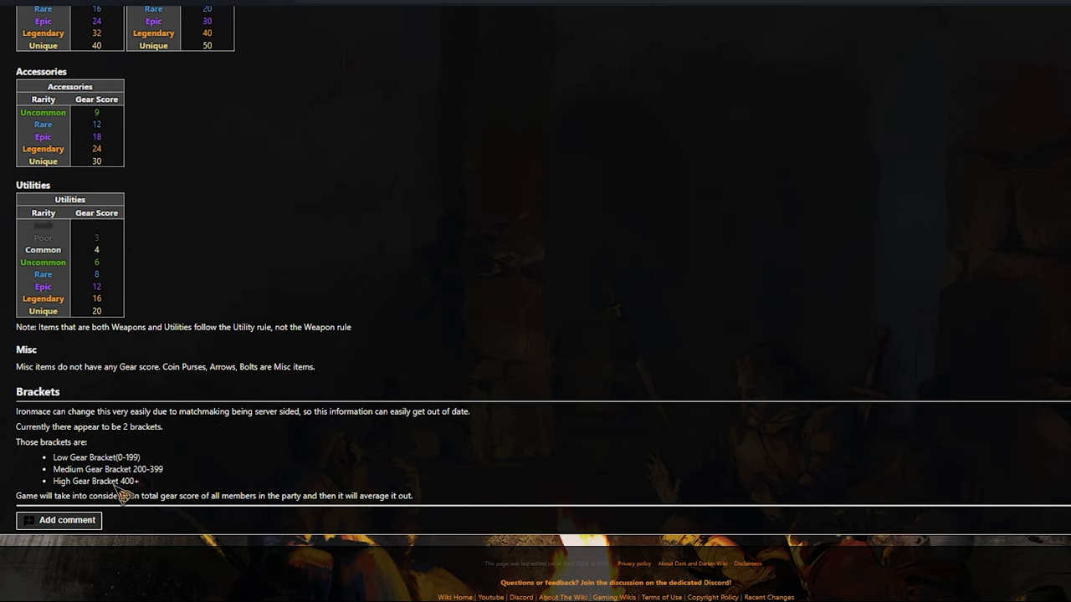
pyautogui.moveTo(146, 495)
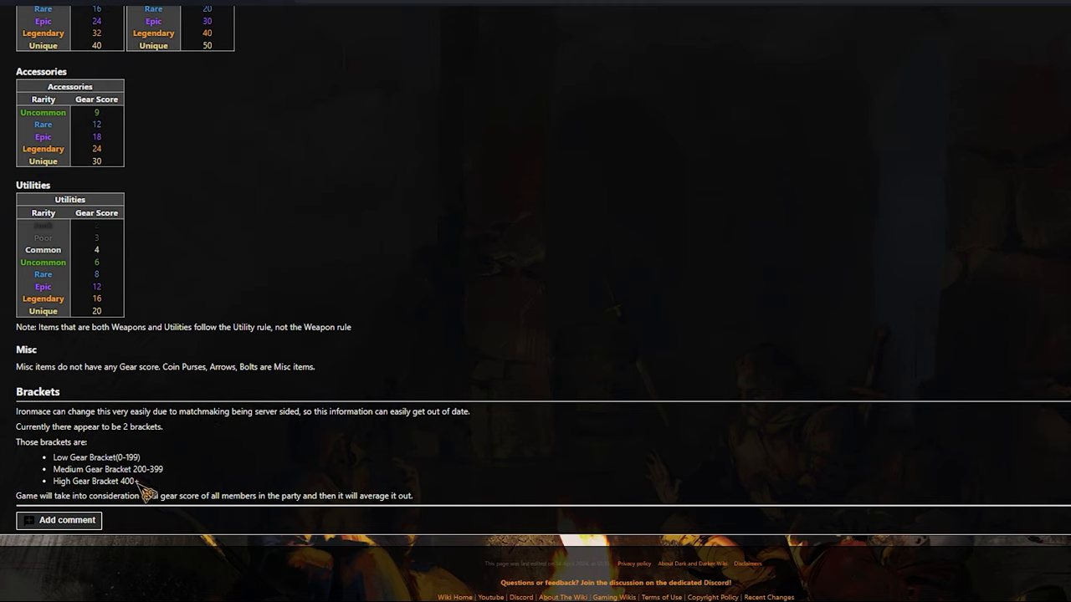
pyautogui.moveTo(148, 492)
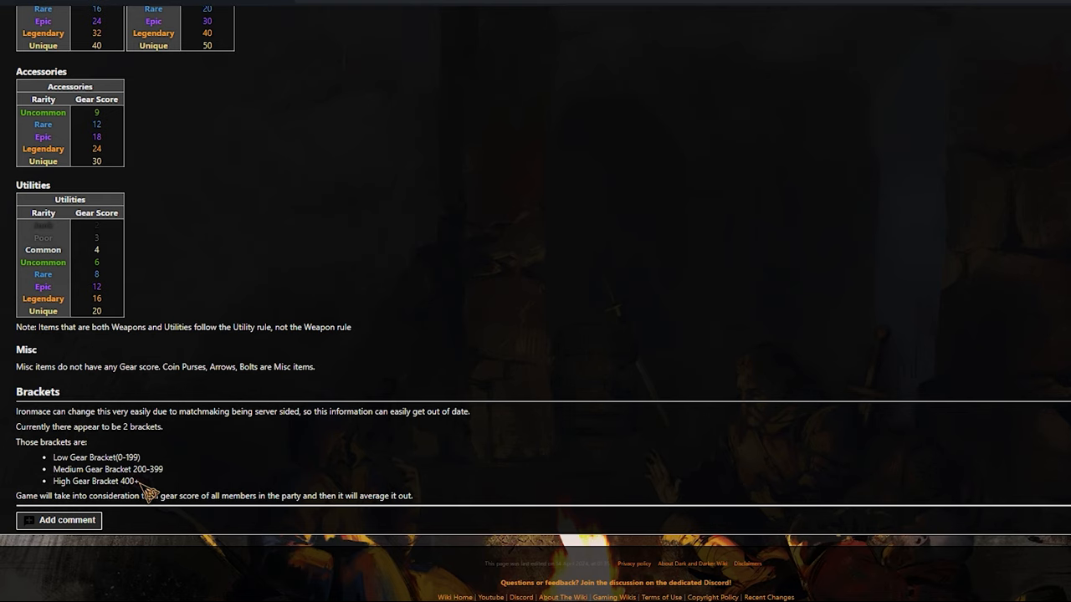
pyautogui.moveTo(182, 486)
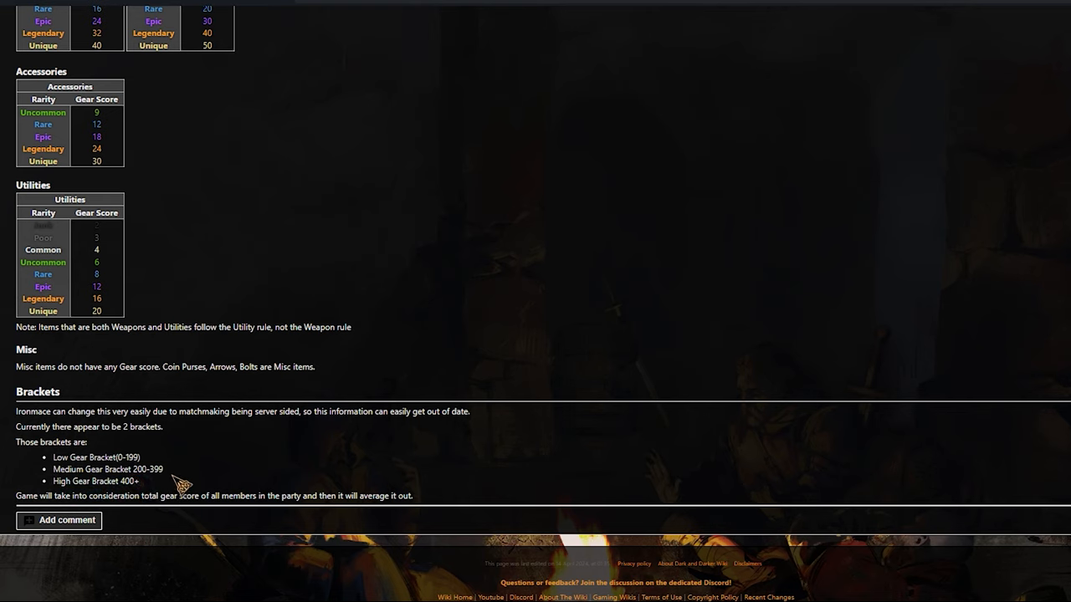
pyautogui.moveTo(393, 296)
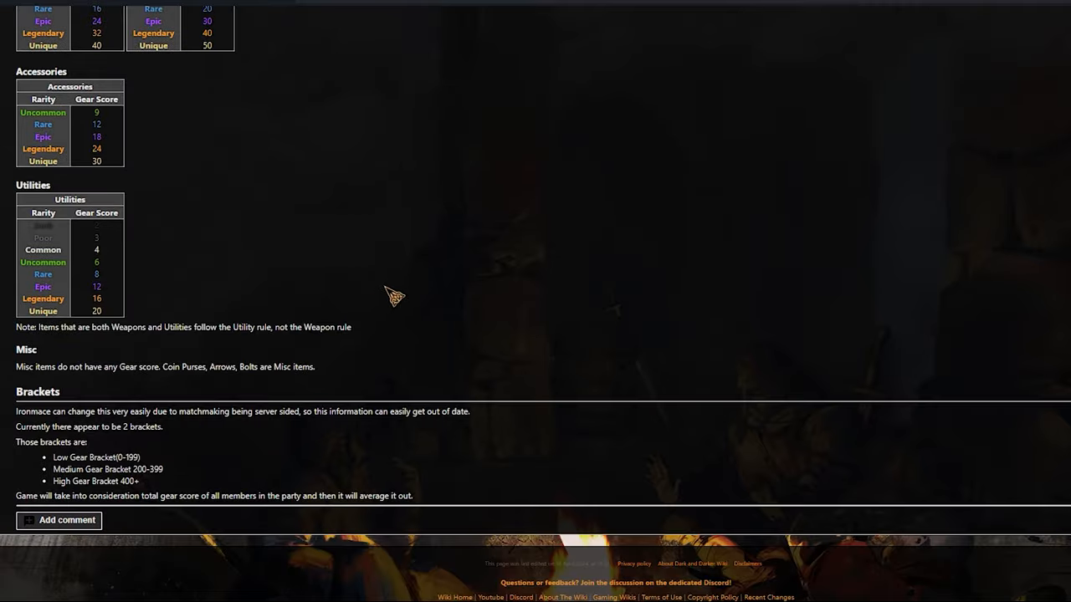
pyautogui.moveTo(381, 297)
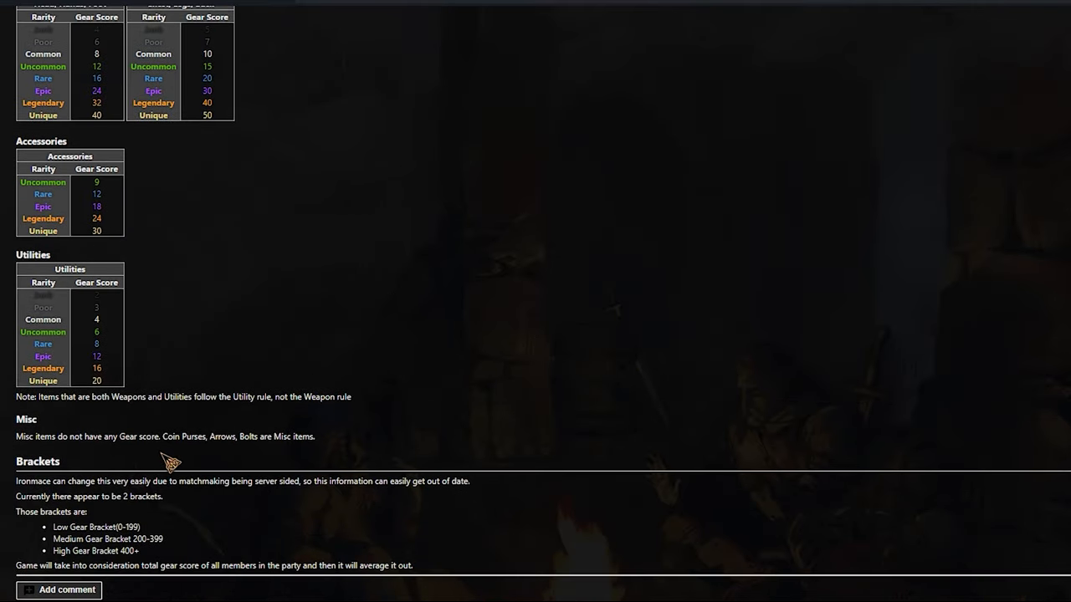
pyautogui.scroll(3)
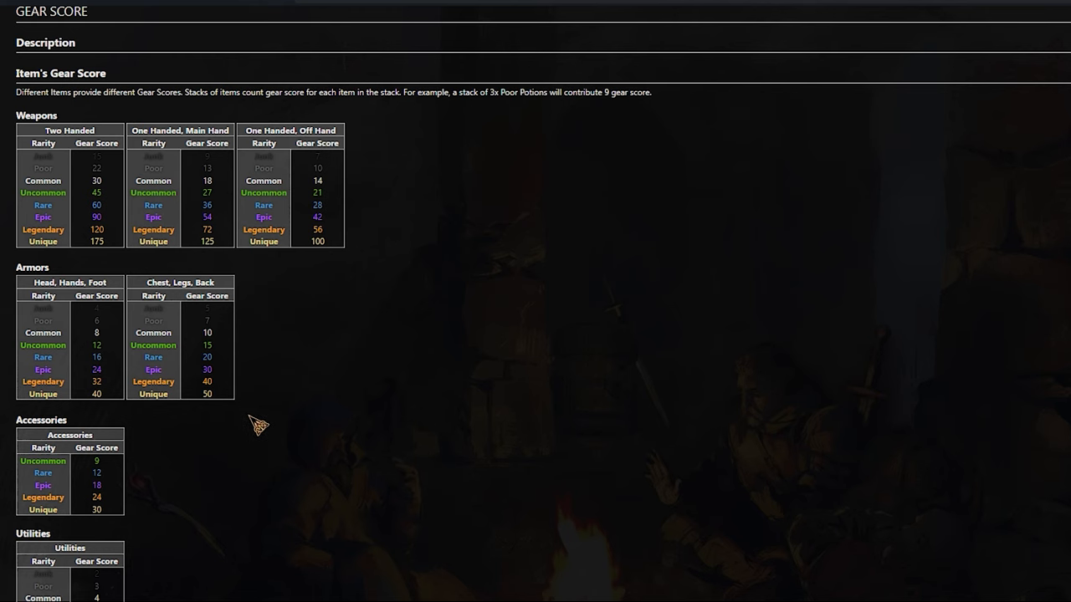
pyautogui.moveTo(185, 132)
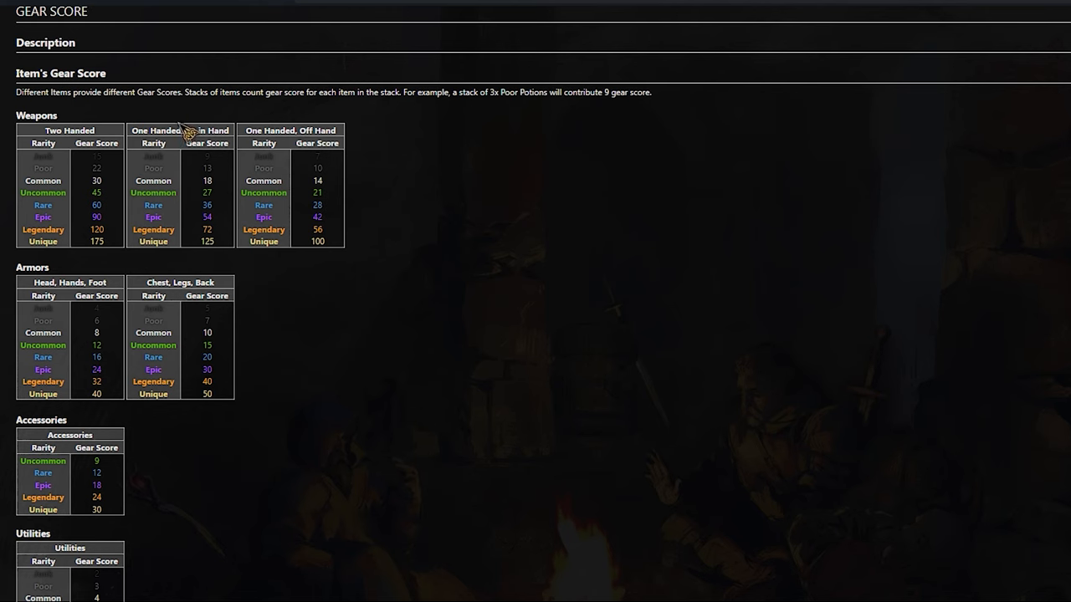
pyautogui.scroll(-3)
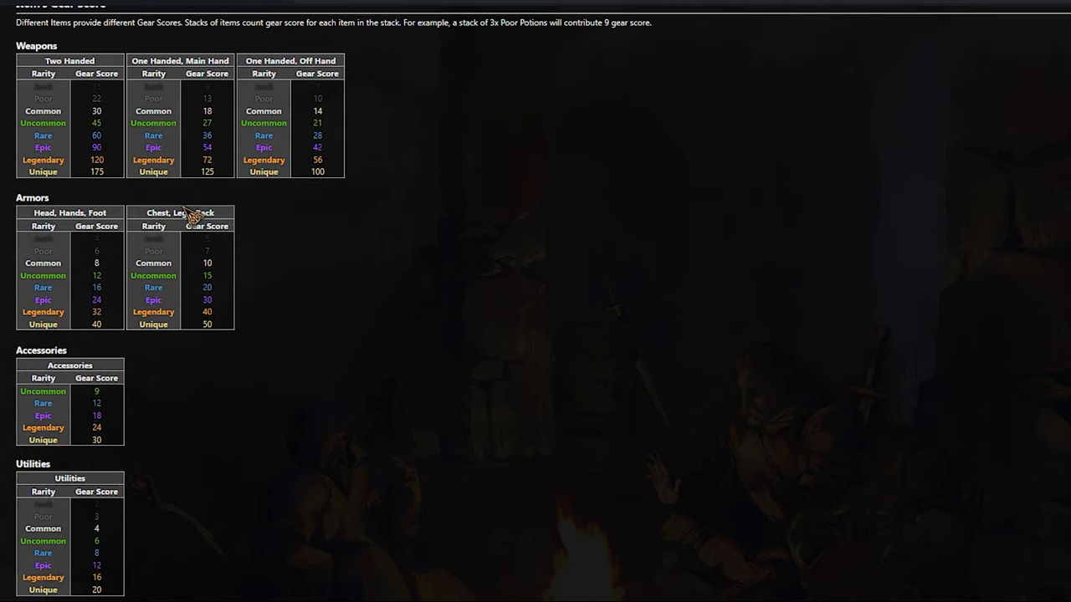
pyautogui.moveTo(151, 134)
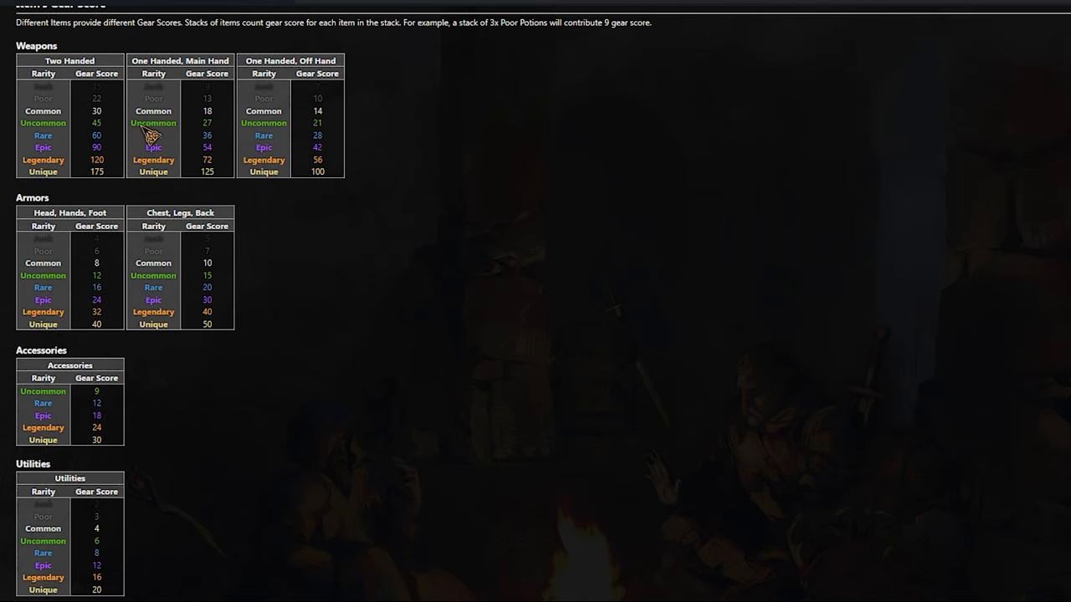
pyautogui.scroll(-3)
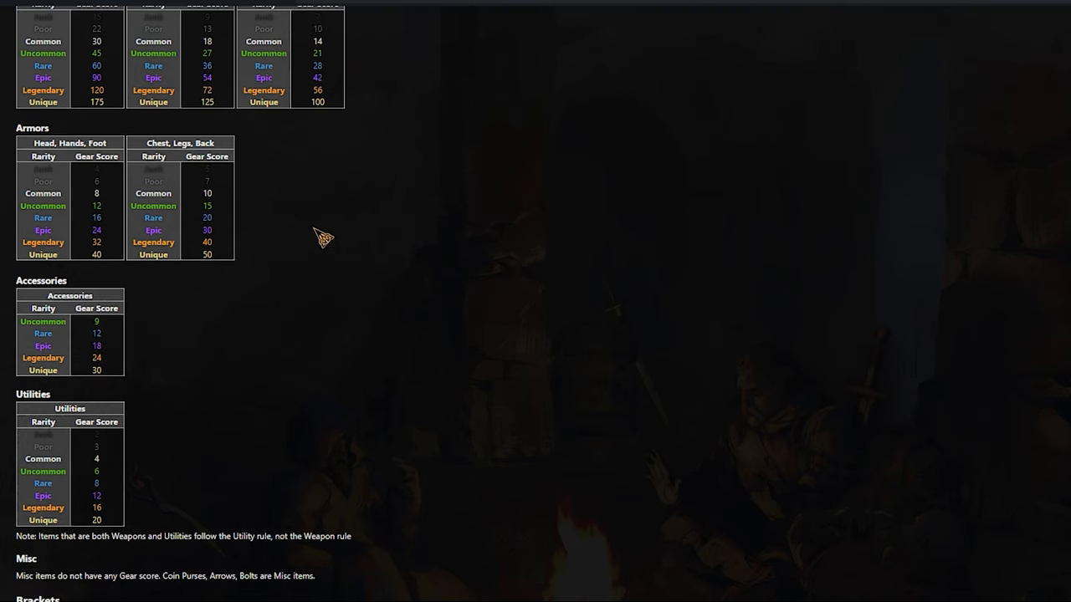
pyautogui.moveTo(131, 399)
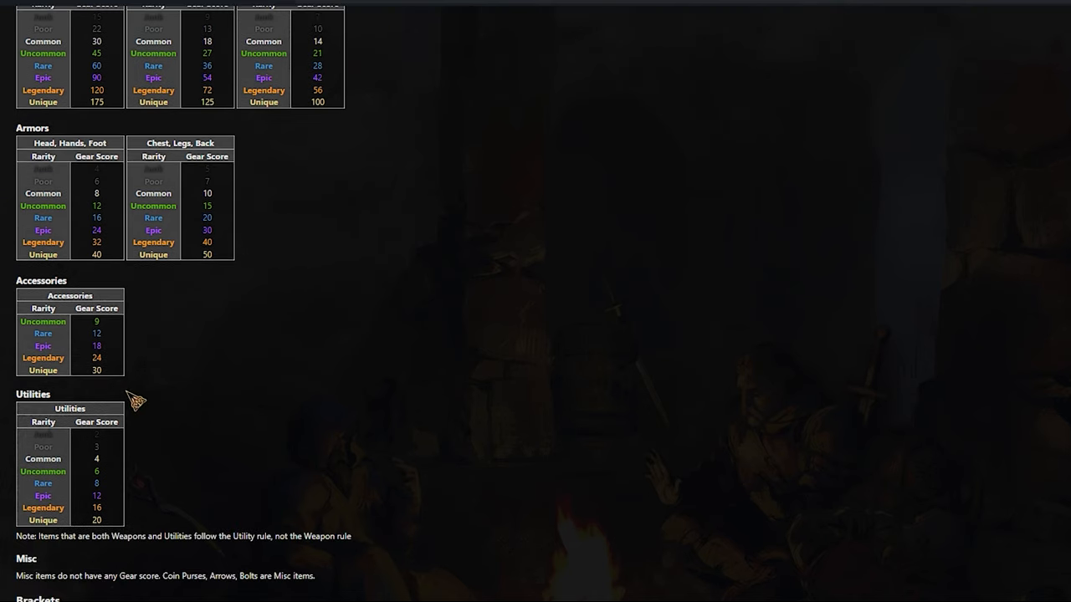
pyautogui.moveTo(99, 410)
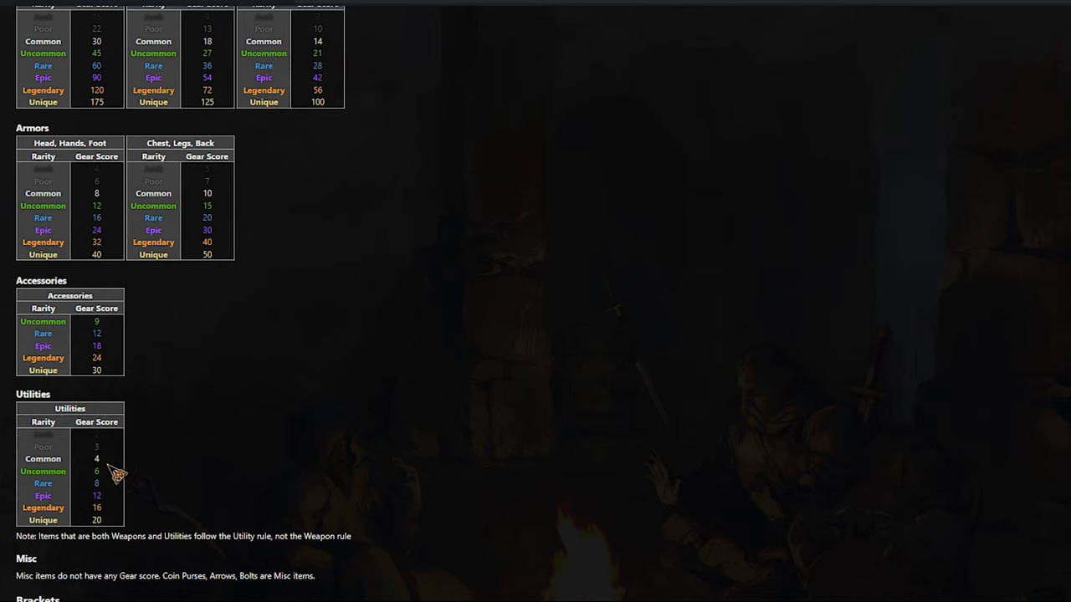
pyautogui.moveTo(94, 474)
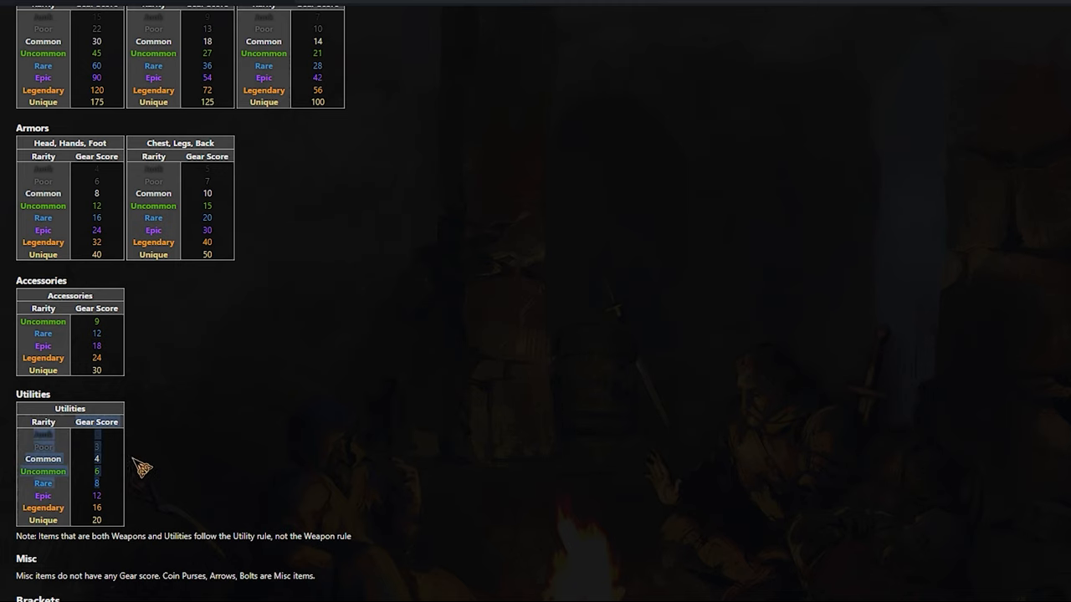
pyautogui.moveTo(113, 452)
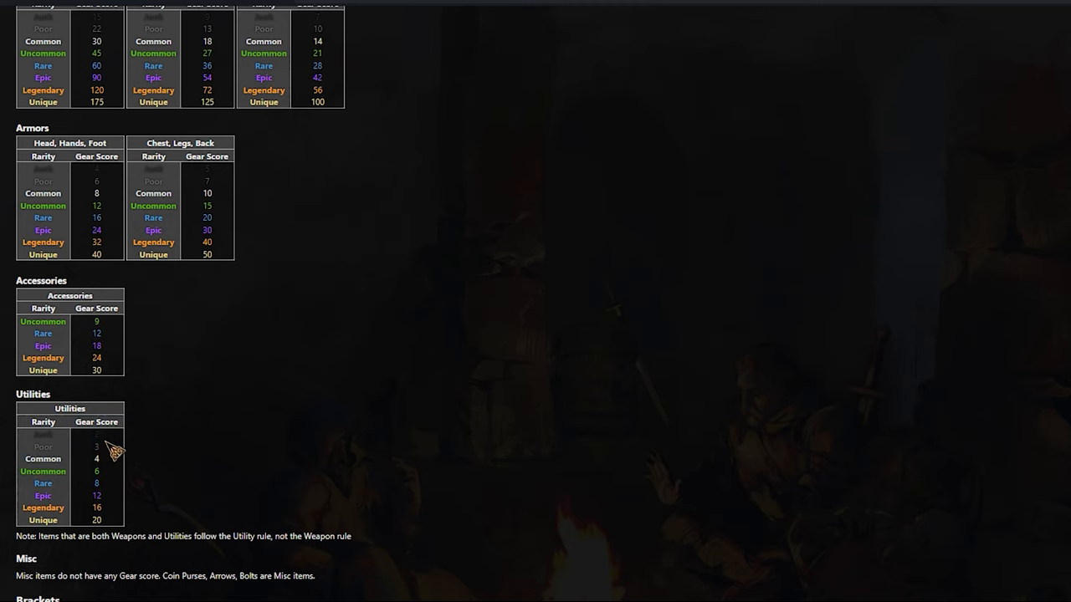
pyautogui.scroll(-3)
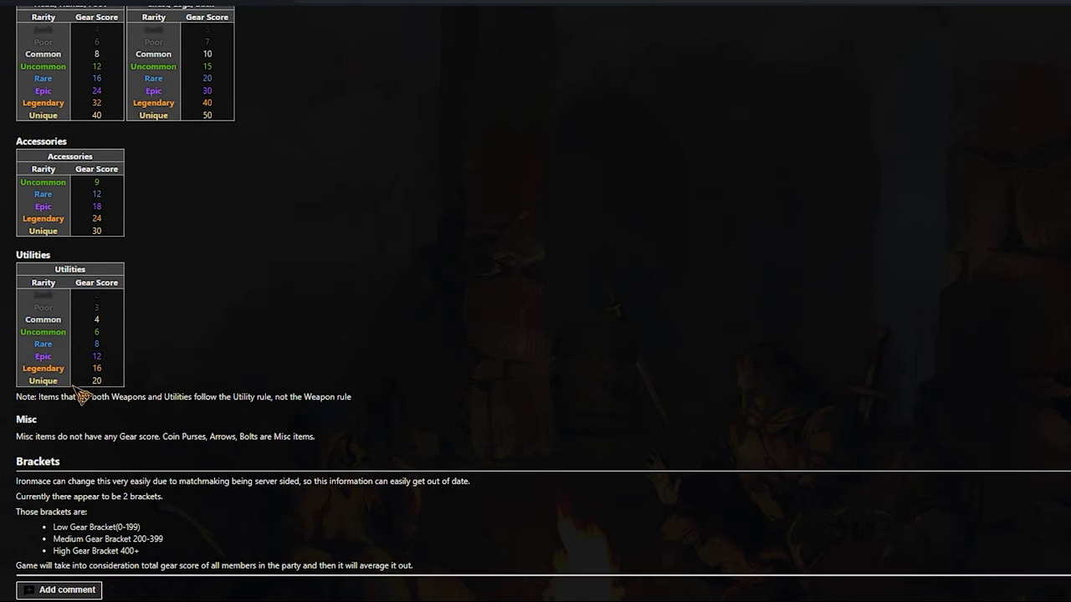
pyautogui.moveTo(109, 368)
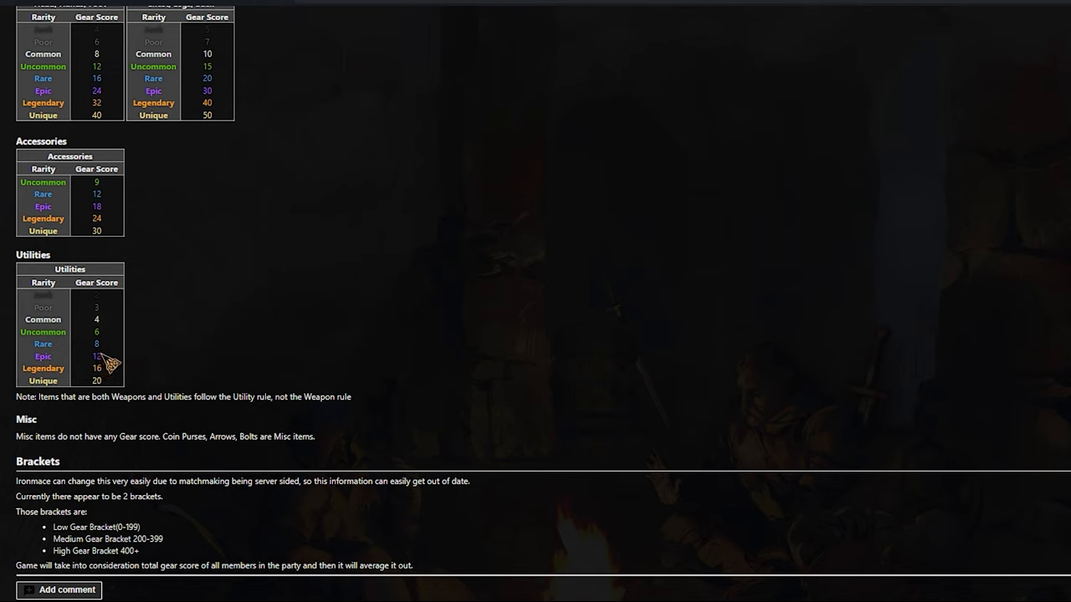
pyautogui.moveTo(63, 443)
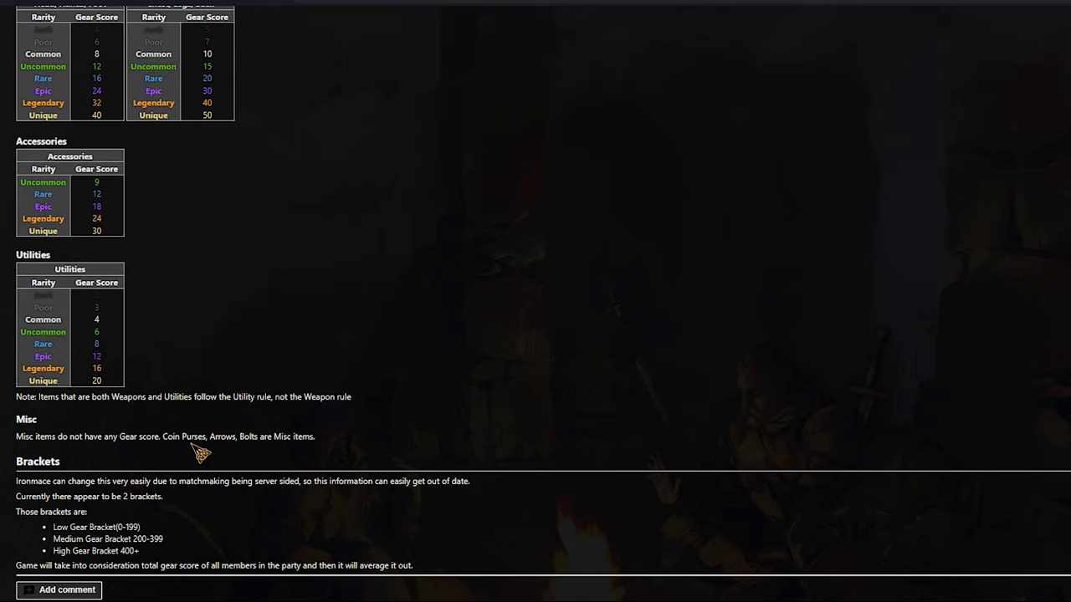
pyautogui.moveTo(335, 408)
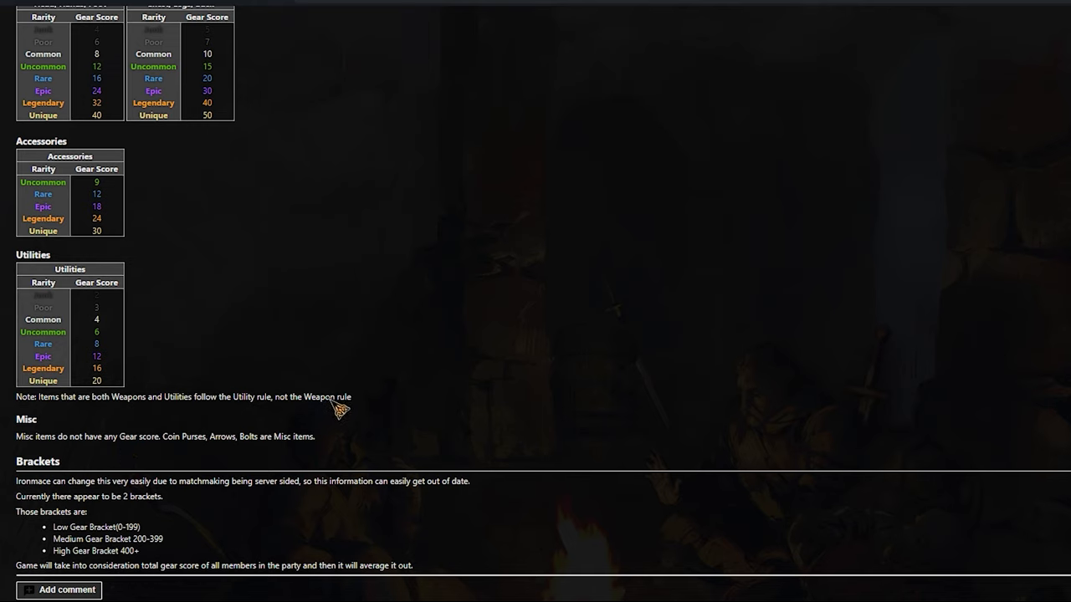
pyautogui.moveTo(188, 422)
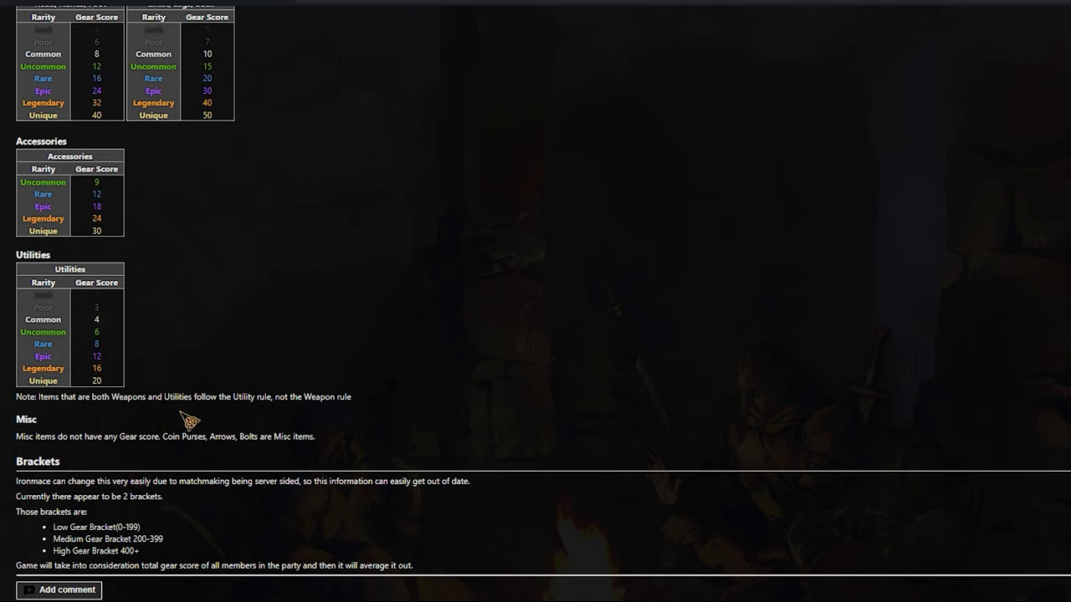
pyautogui.moveTo(154, 420)
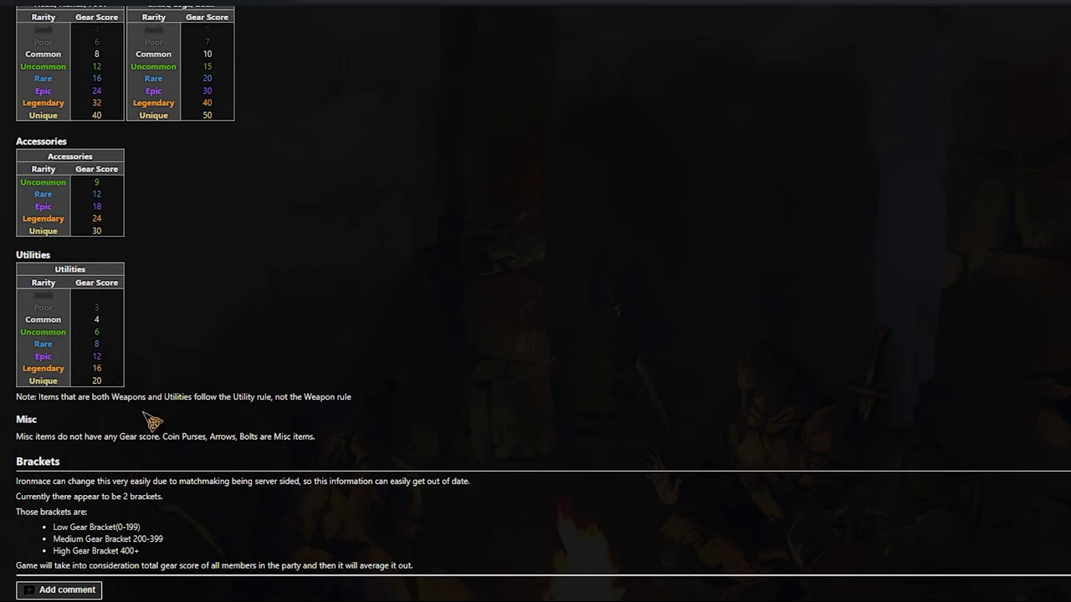
pyautogui.moveTo(98, 418)
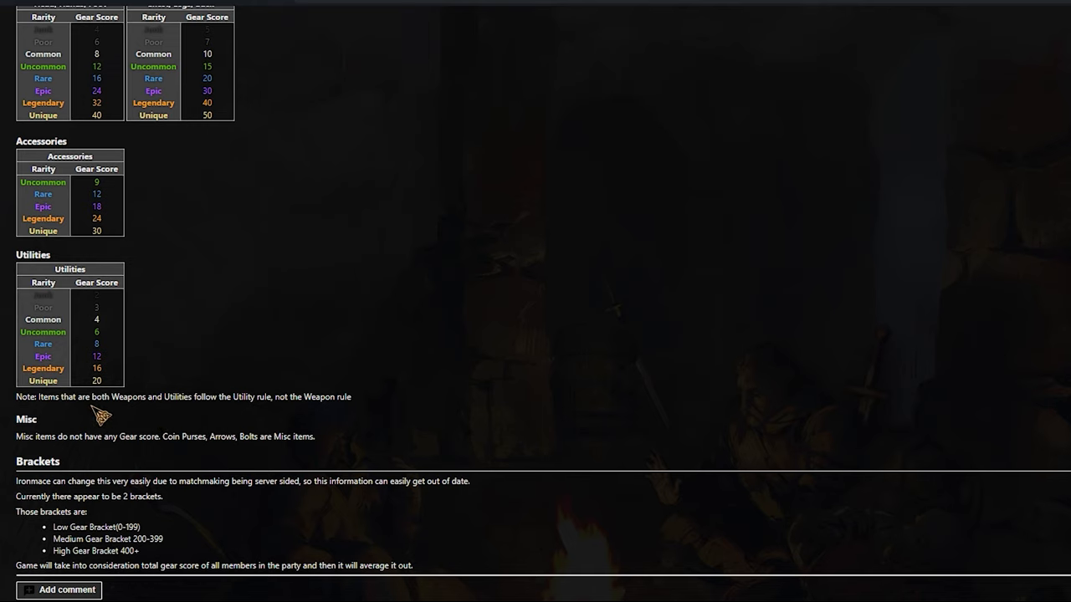
pyautogui.moveTo(151, 419)
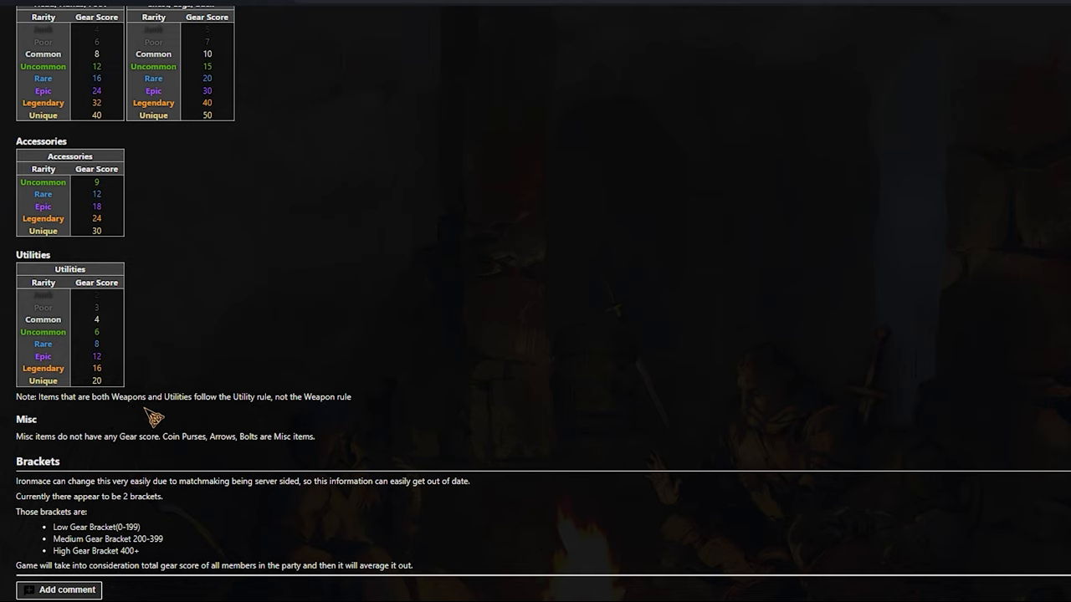
pyautogui.moveTo(217, 420)
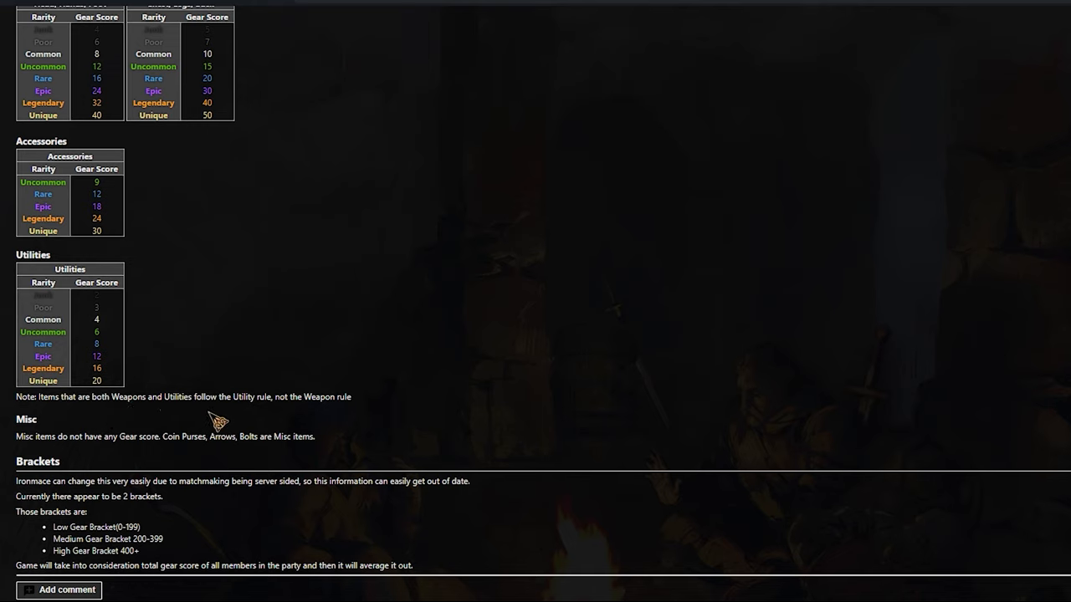
pyautogui.moveTo(244, 420)
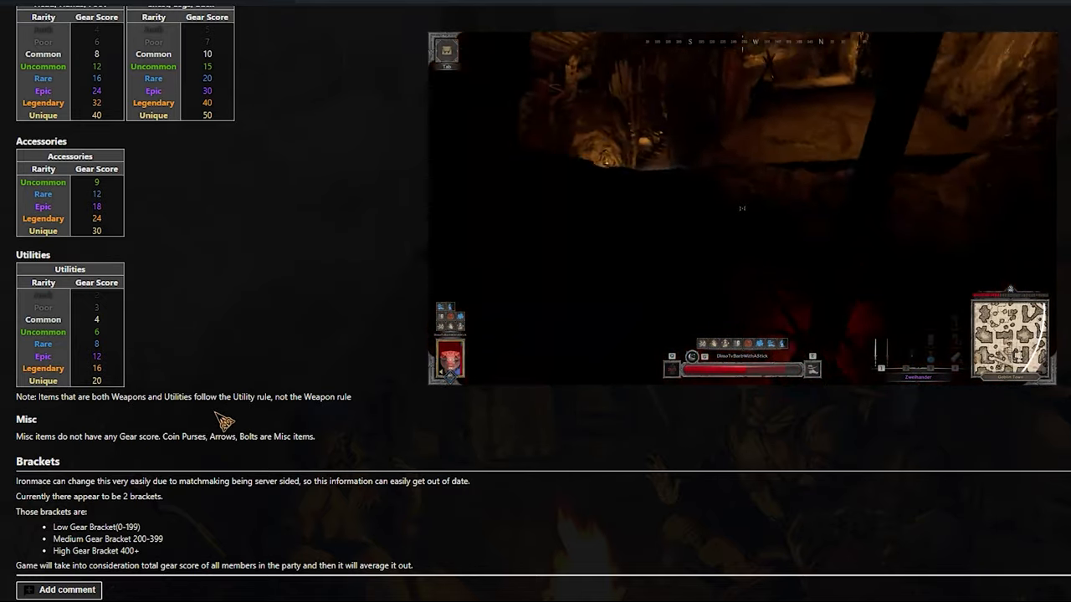
# Step: Scroll up from the Misc note to the contents list and Weapons table
pyautogui.scroll(3)
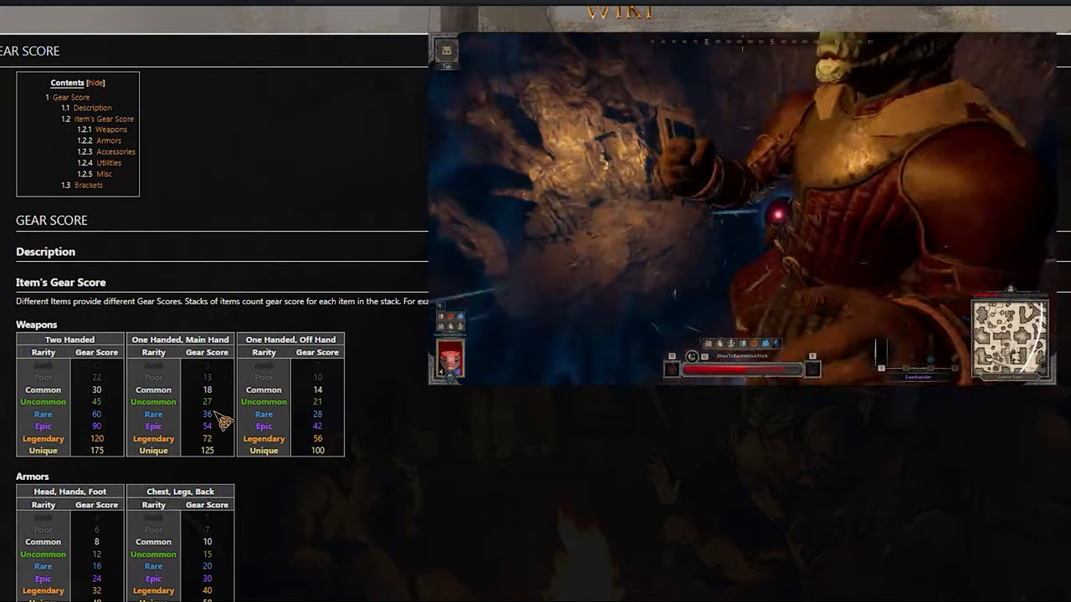